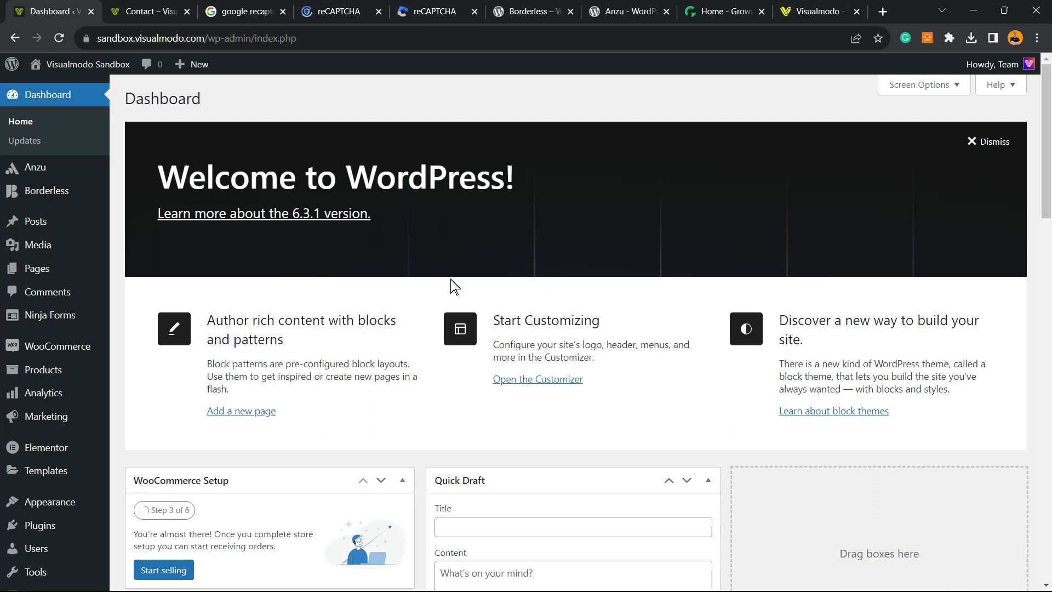
{"action": "mouse_move", "coordinate": [309, 178]}
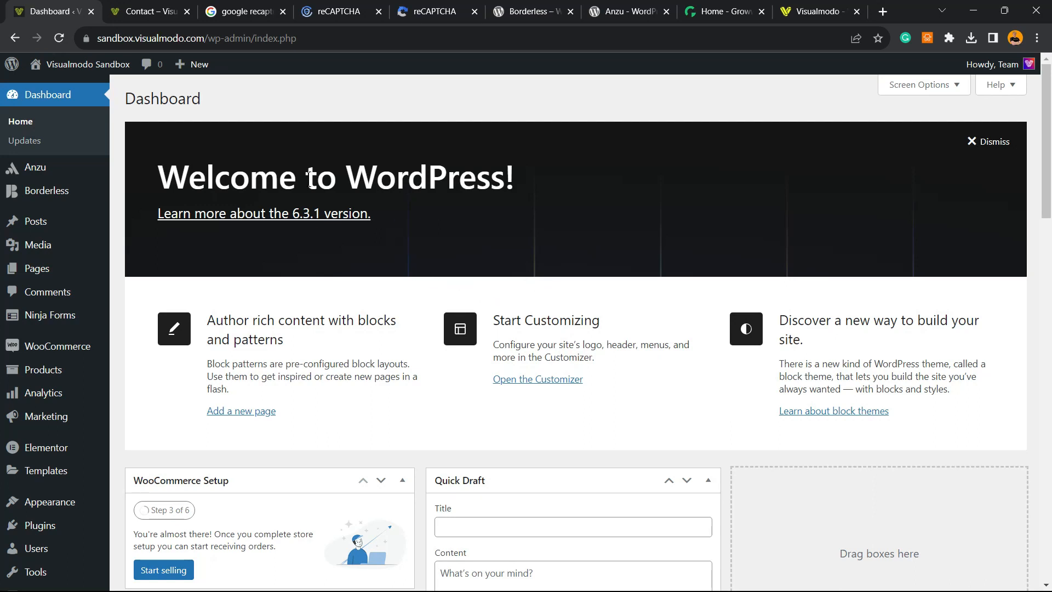
View the live Contact page's form with required Name, Email and Message fields, no CAPTCHA yet.
{"action": "left_click", "coordinate": [245, 11]}
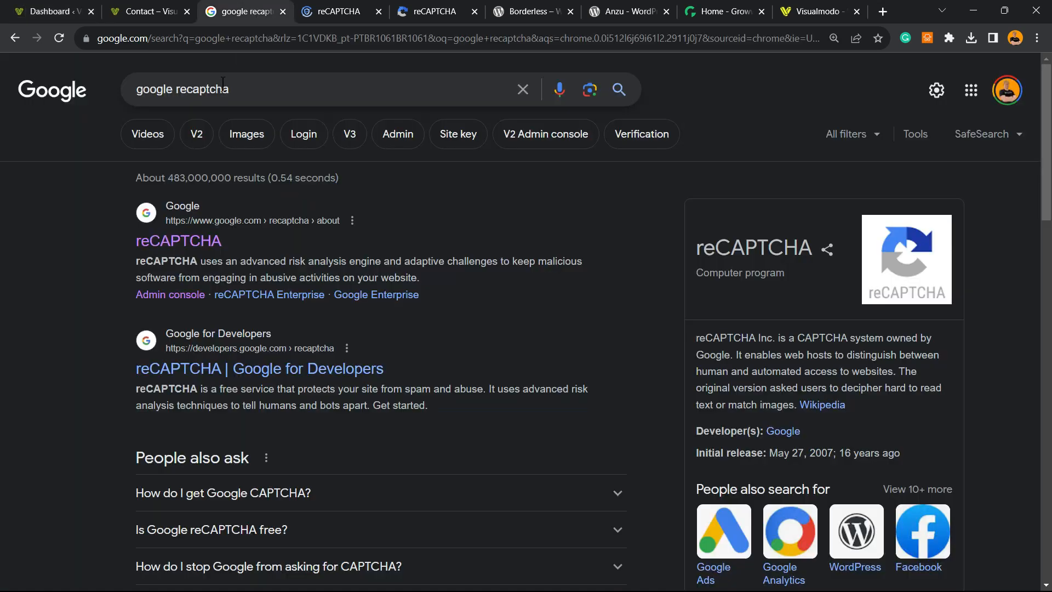
{"action": "left_click", "coordinate": [144, 11]}
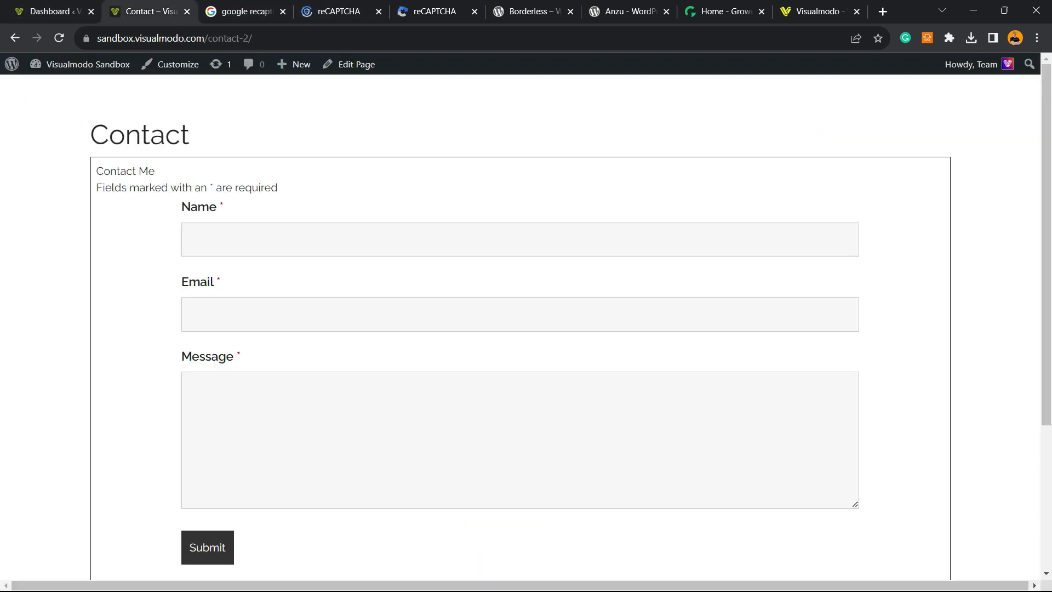
{"action": "mouse_move", "coordinate": [132, 186]}
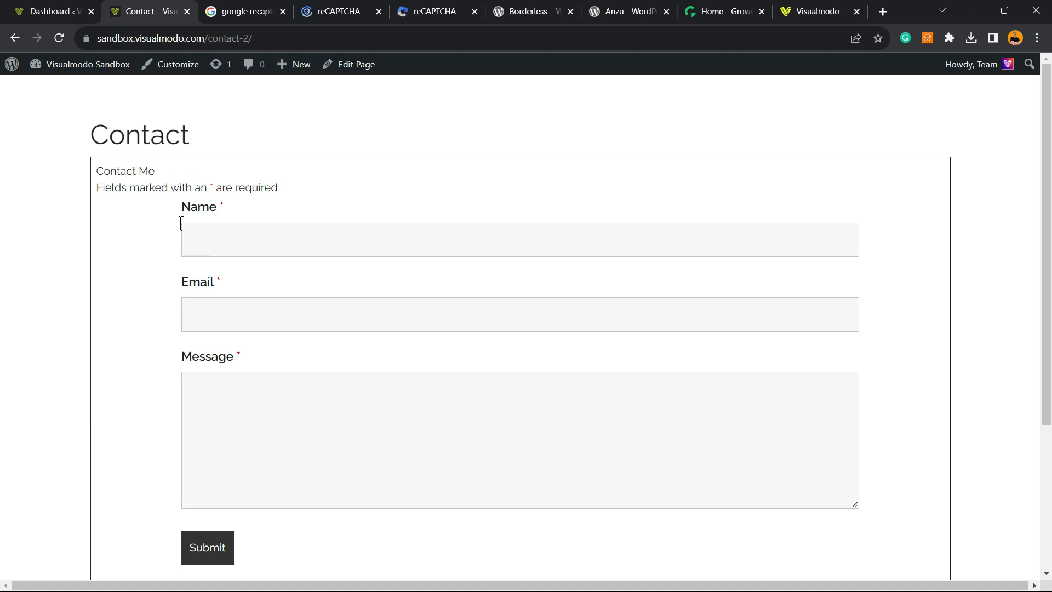
{"action": "mouse_move", "coordinate": [118, 194]}
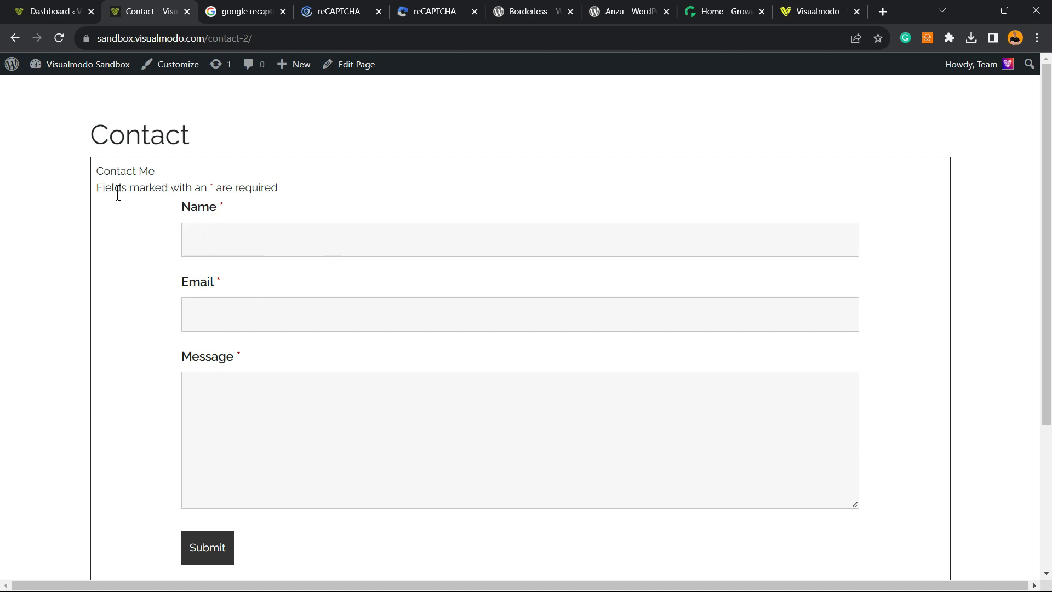
{"action": "mouse_move", "coordinate": [155, 264]}
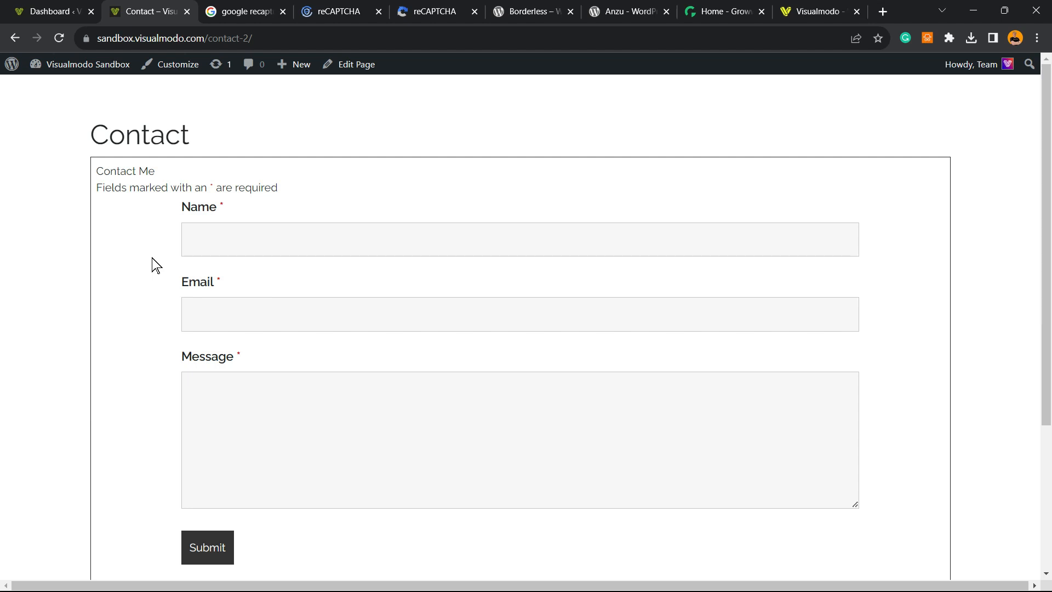
{"action": "mouse_move", "coordinate": [195, 287]}
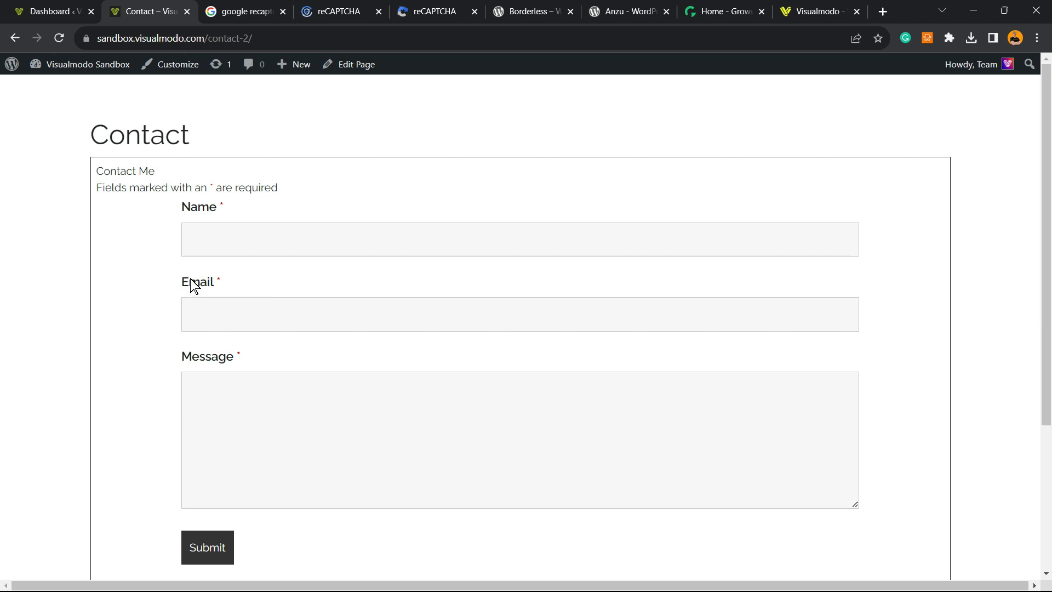
{"action": "mouse_move", "coordinate": [140, 275]}
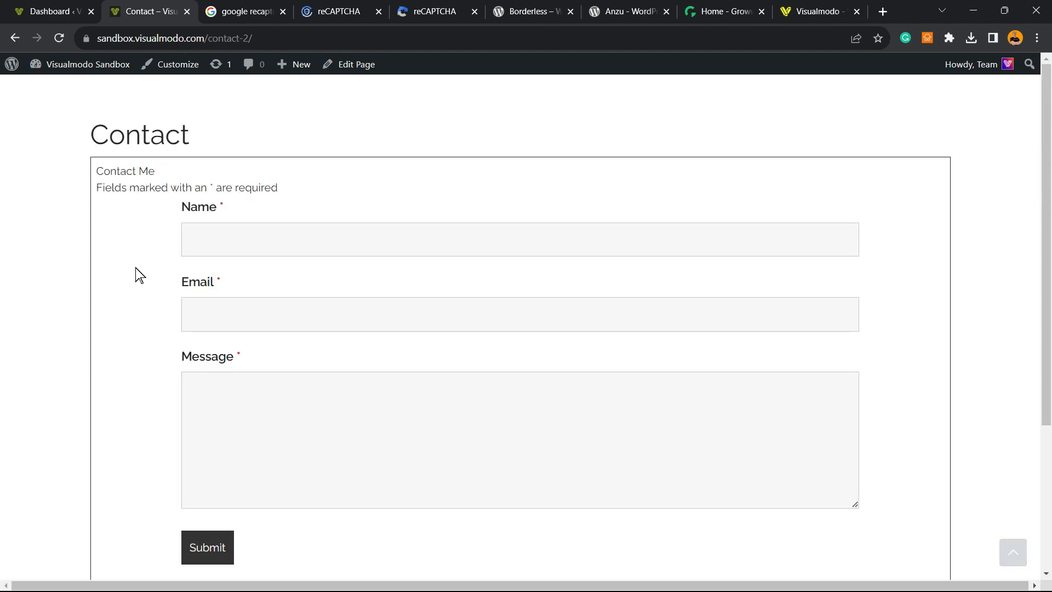
{"action": "left_click", "coordinate": [207, 547]}
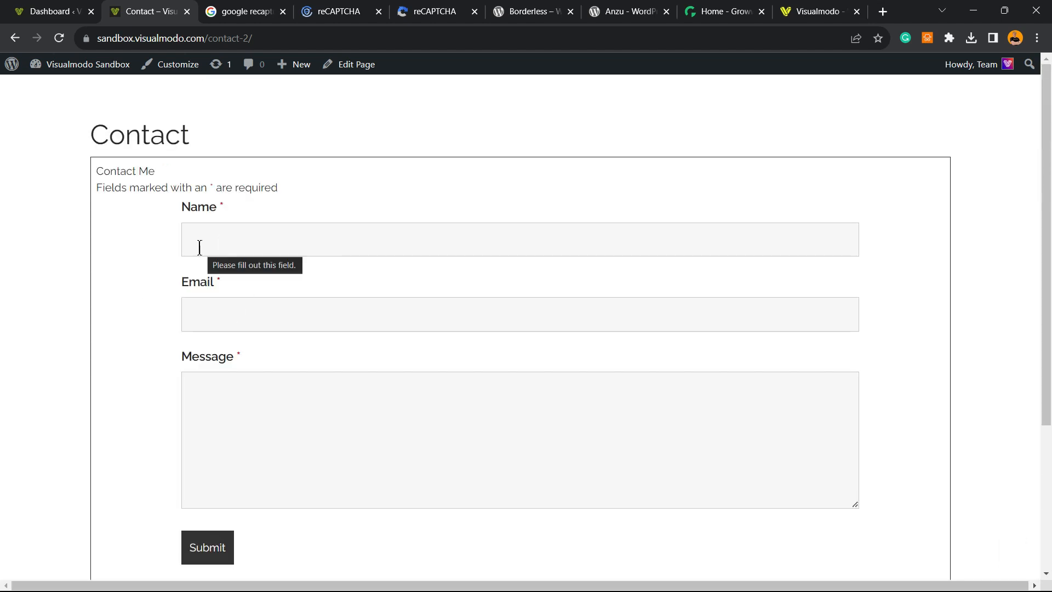
{"action": "mouse_move", "coordinate": [454, 273]}
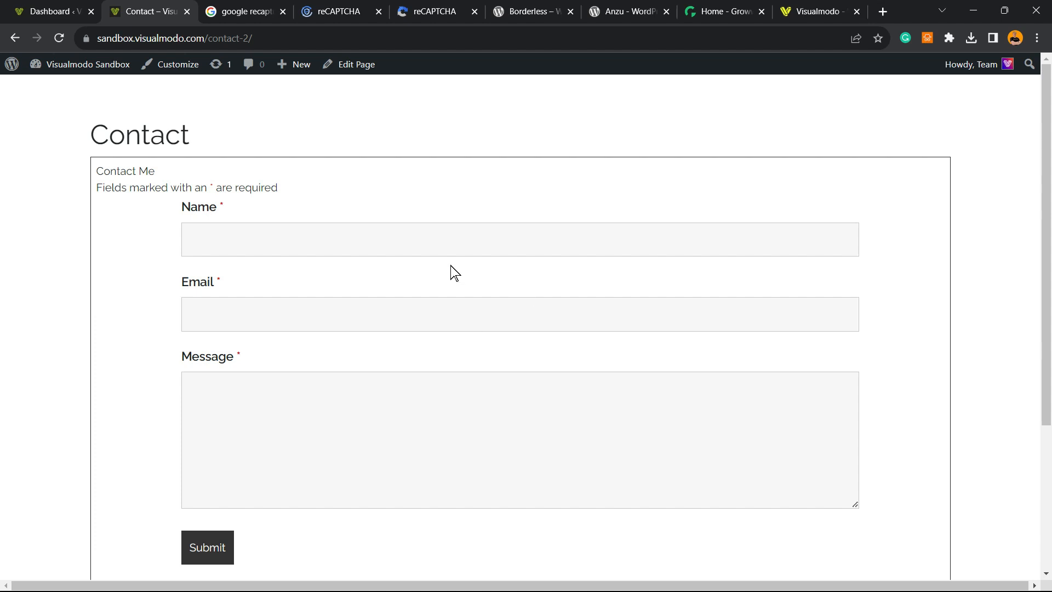
{"action": "mouse_move", "coordinate": [289, 275]}
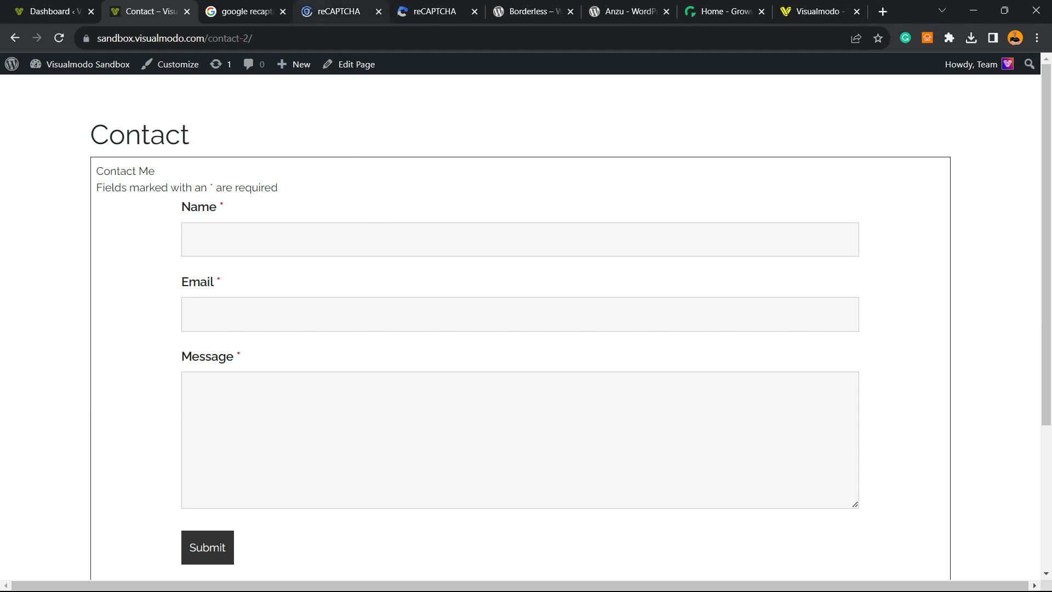
Review the Google reCAPTCHA overview page and return to the live Contact page.
{"action": "left_click", "coordinate": [339, 11]}
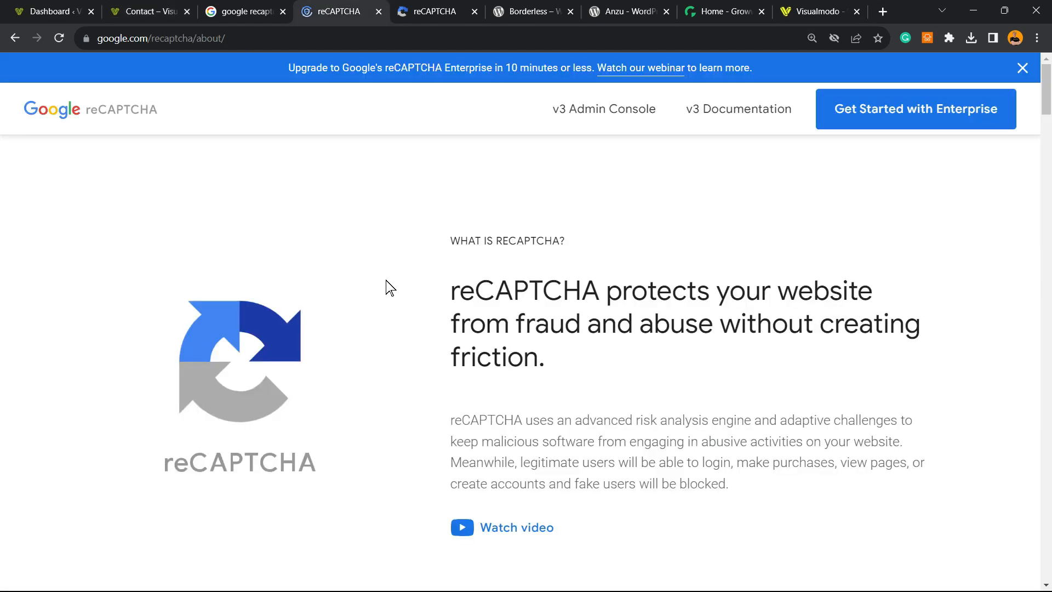
{"action": "mouse_move", "coordinate": [413, 289]}
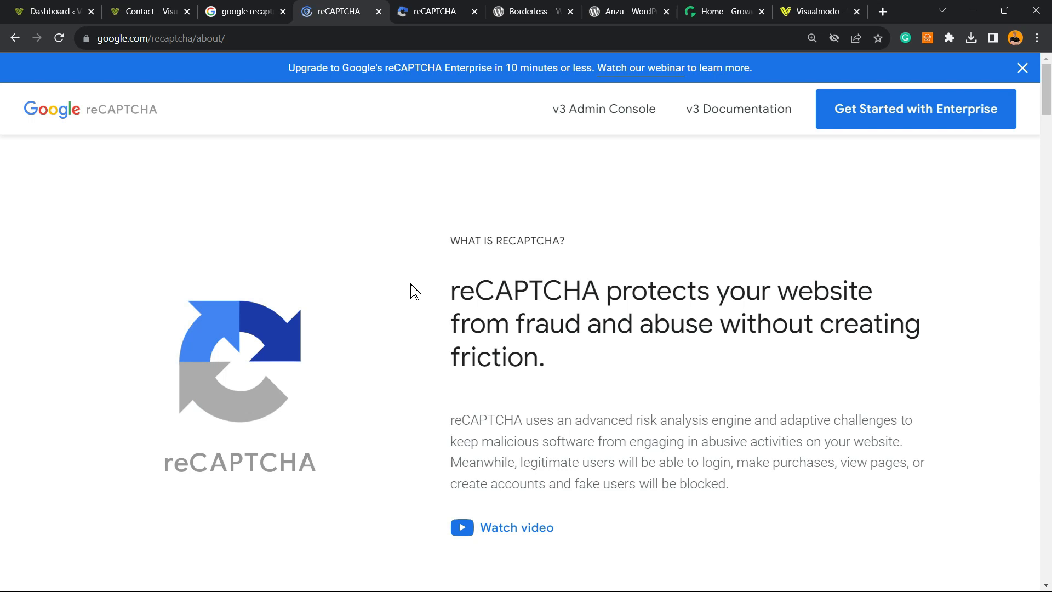
{"action": "mouse_move", "coordinate": [512, 412]}
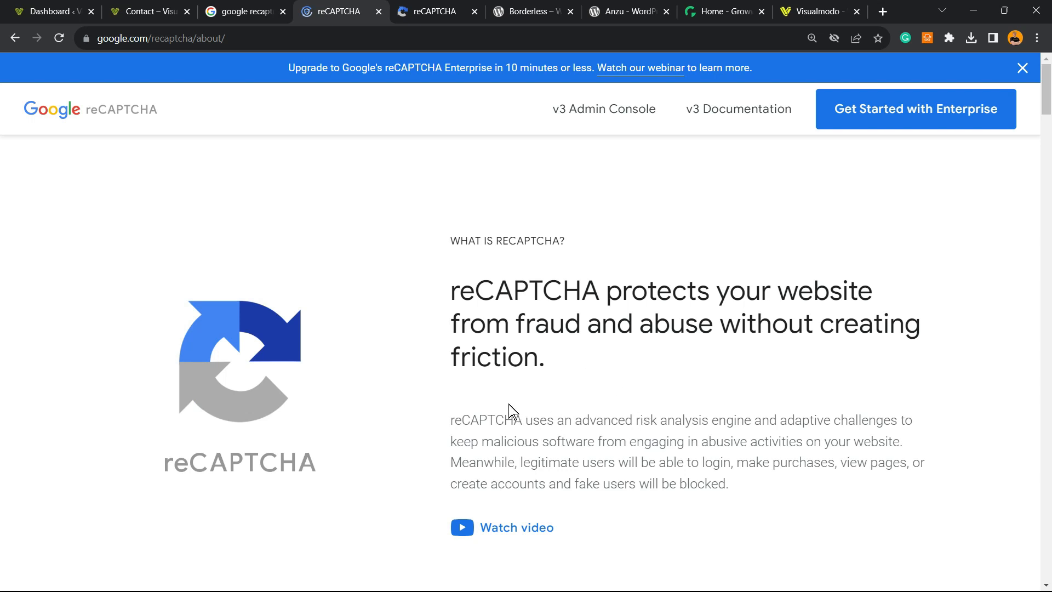
{"action": "mouse_move", "coordinate": [573, 401]}
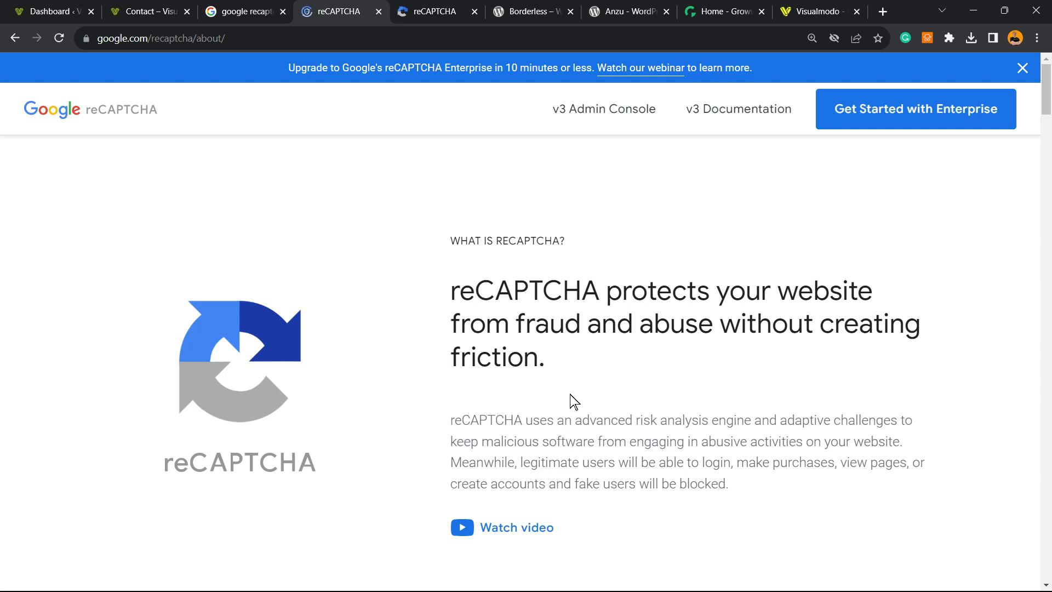
{"action": "mouse_move", "coordinate": [328, 250]}
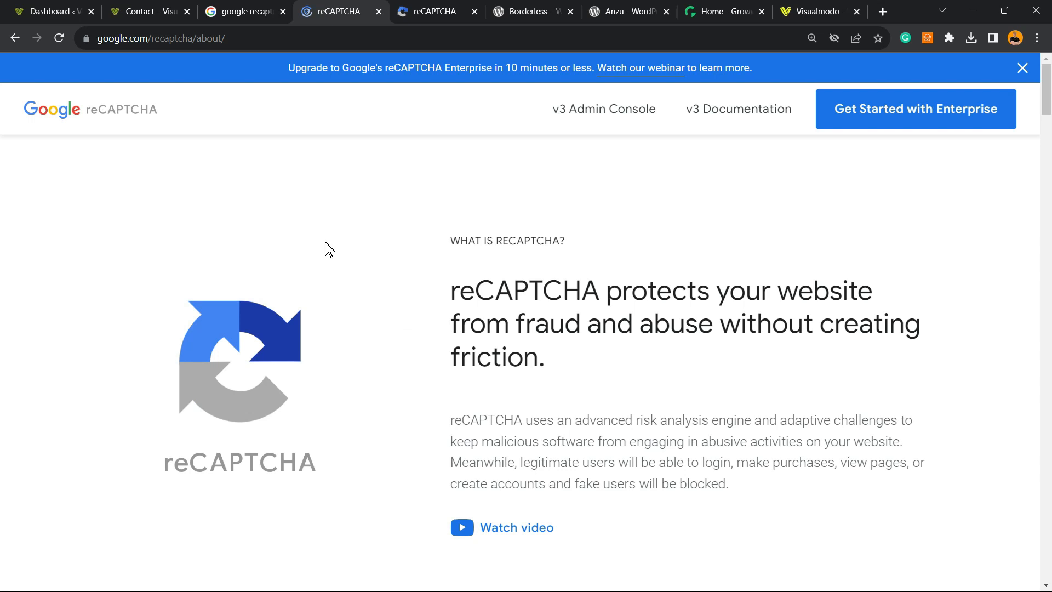
{"action": "left_click", "coordinate": [148, 11]}
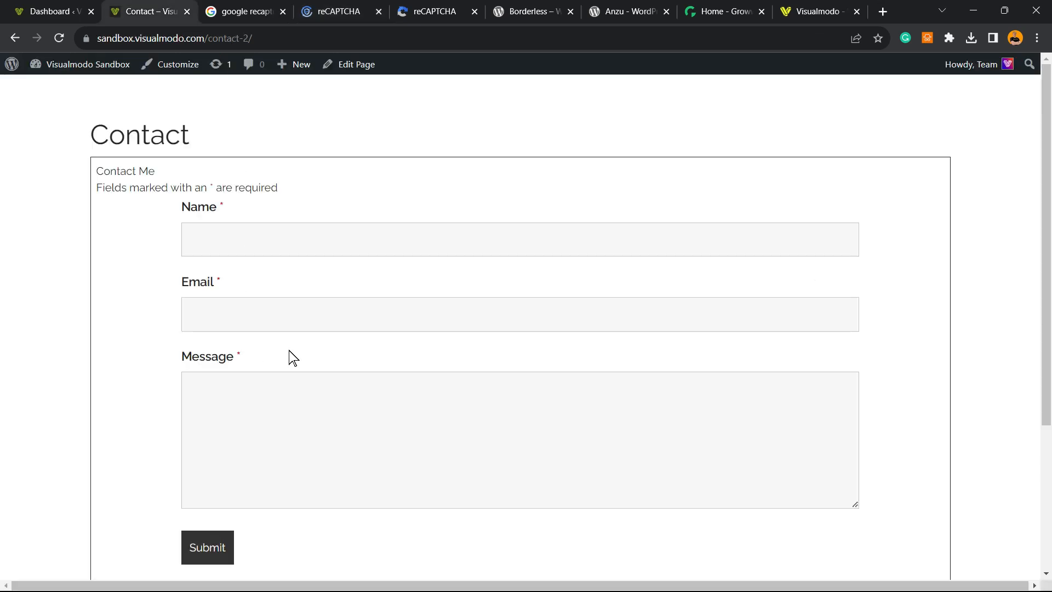
{"action": "mouse_move", "coordinate": [245, 191]}
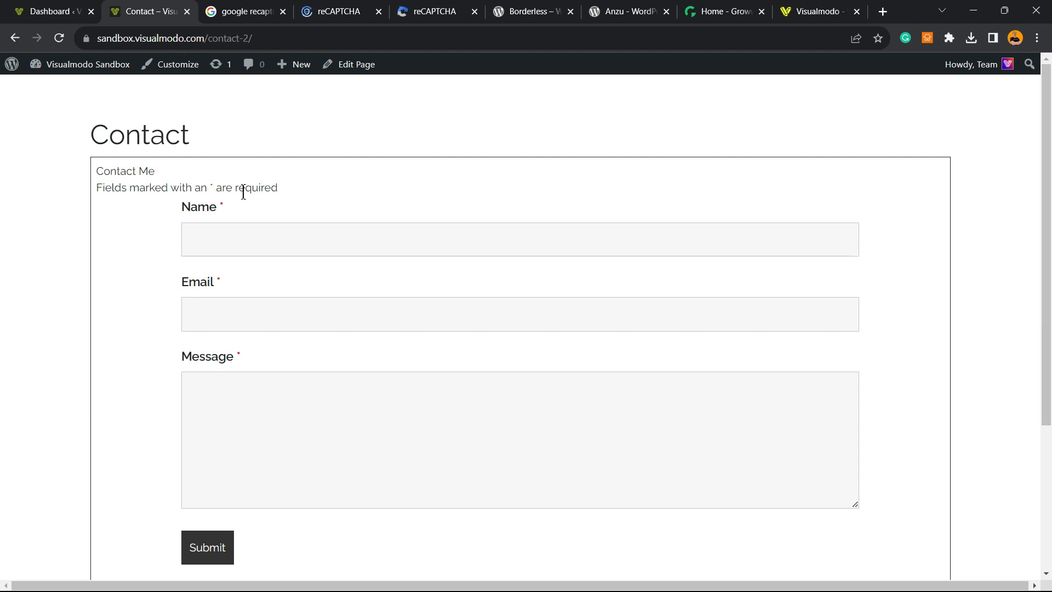
{"action": "mouse_move", "coordinate": [265, 179]}
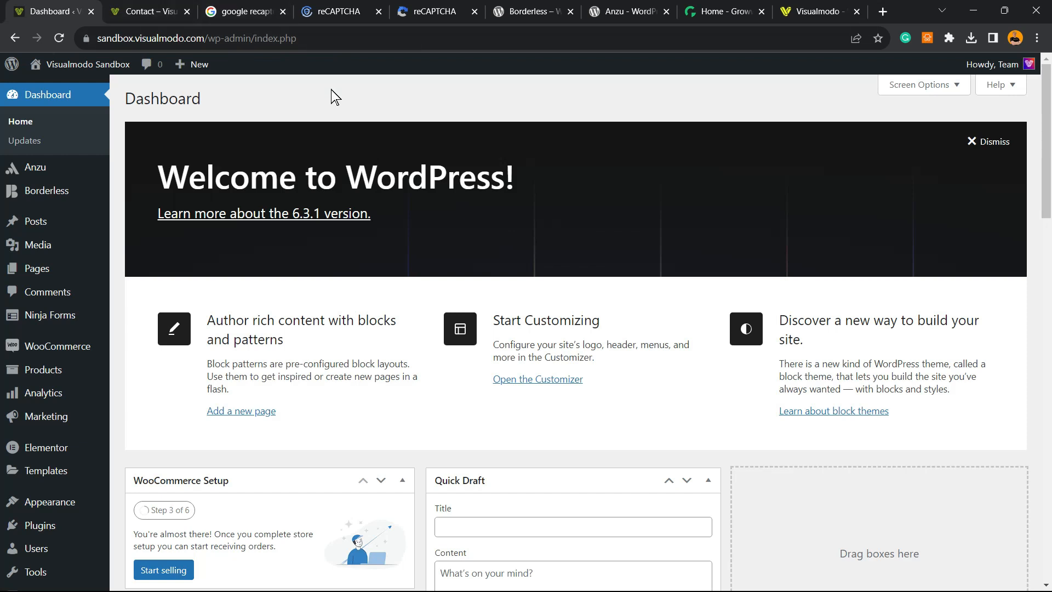
{"action": "mouse_move", "coordinate": [244, 11]}
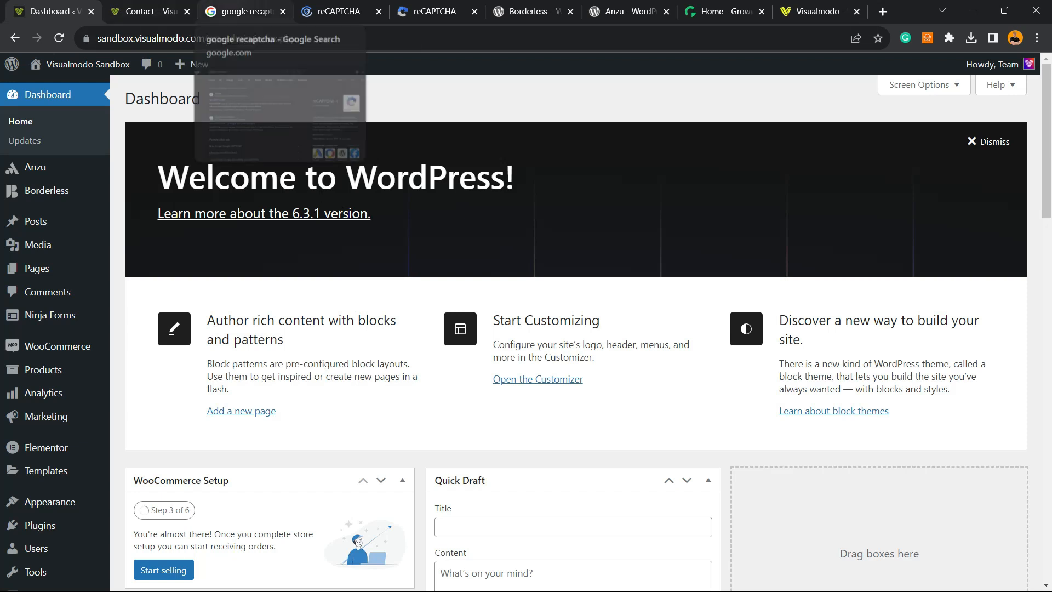
{"action": "mouse_move", "coordinate": [130, 122]}
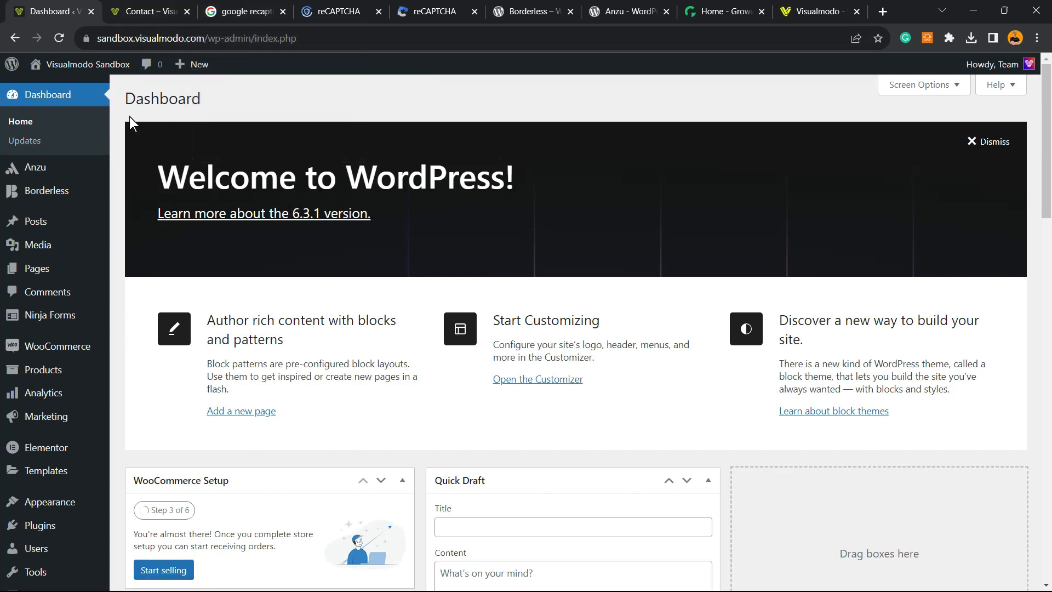
Go to Ninja Forms Settings from the WordPress admin sidebar.
{"action": "scroll", "scroll_direction": "down", "scroll_amount": 3}
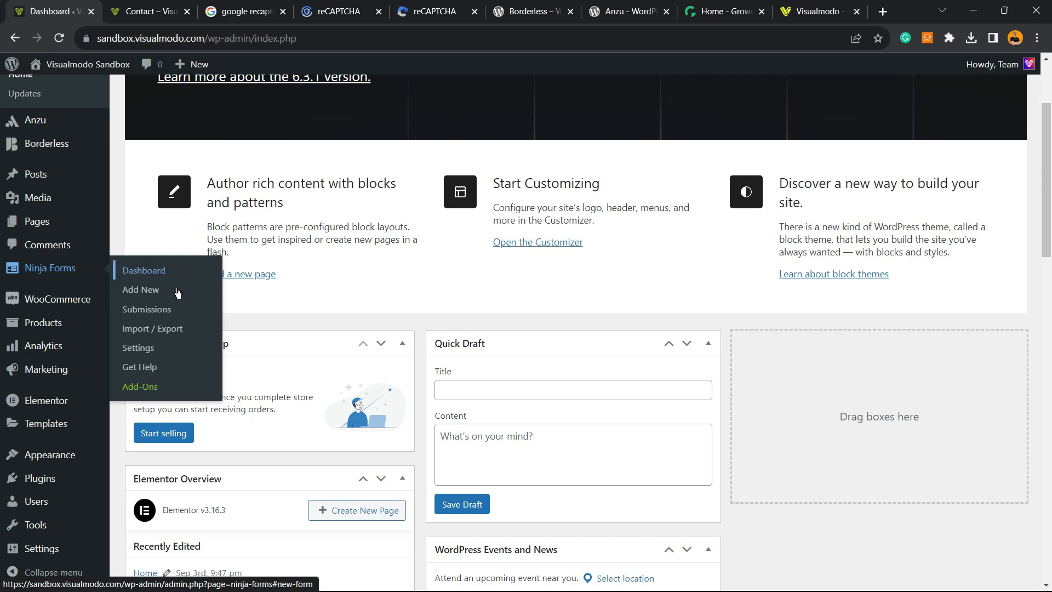
{"action": "left_click", "coordinate": [138, 348]}
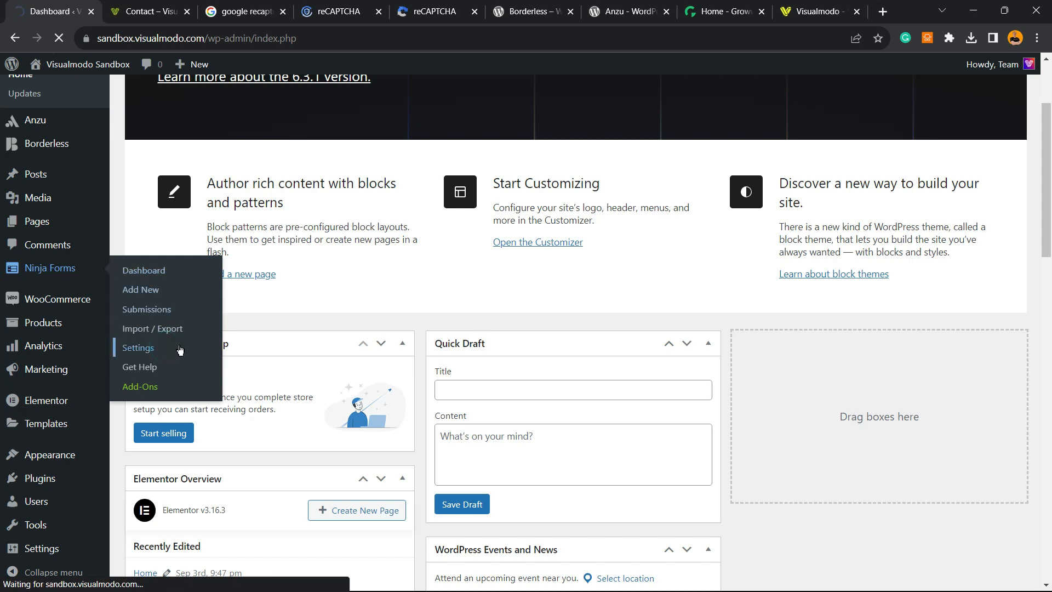
{"action": "left_click", "coordinate": [138, 347]}
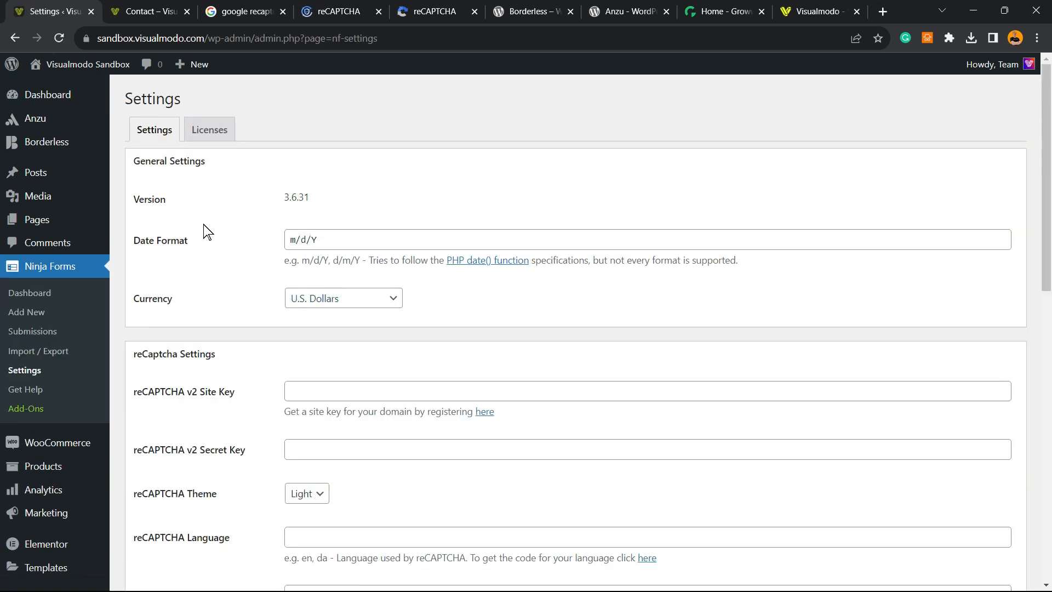
{"action": "mouse_move", "coordinate": [253, 264]}
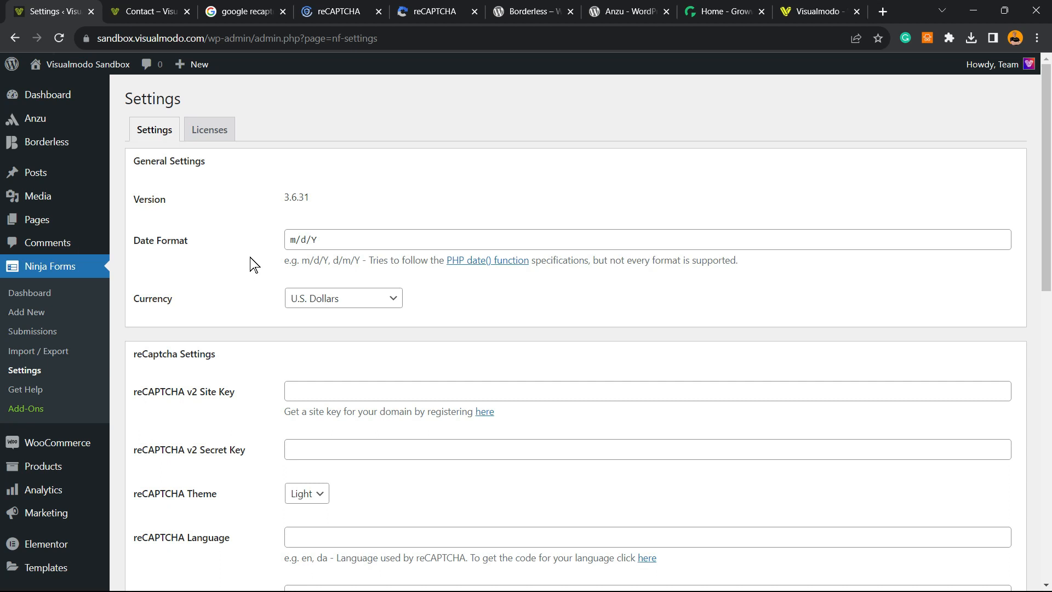
Scroll the Ninja Forms settings to the reCaptcha section with empty v2 and v3 key fields.
{"action": "scroll", "scroll_direction": "down", "scroll_amount": 3}
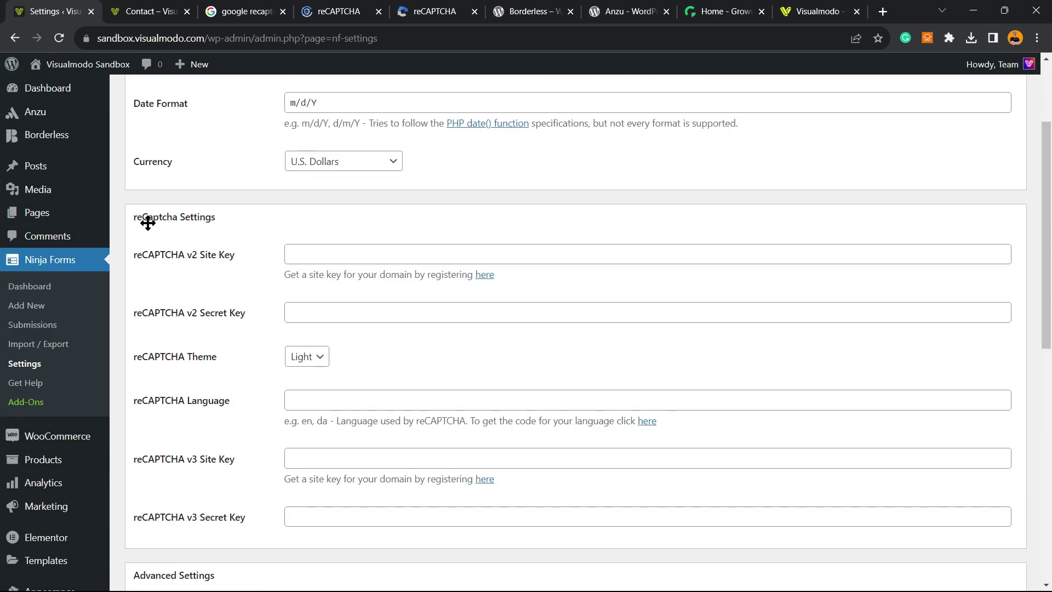
{"action": "mouse_move", "coordinate": [212, 268]}
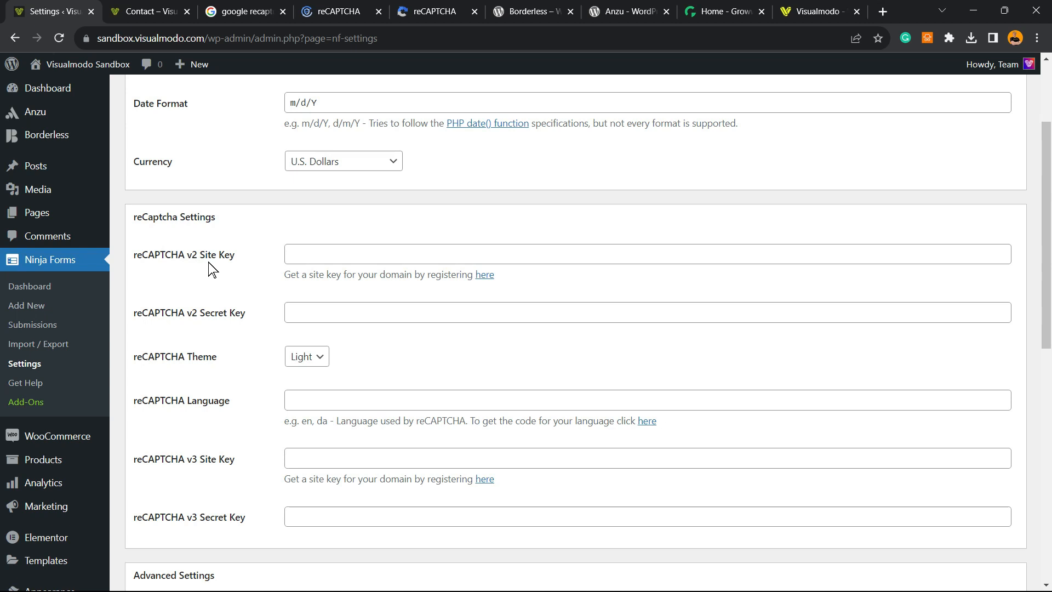
{"action": "mouse_move", "coordinate": [325, 337]}
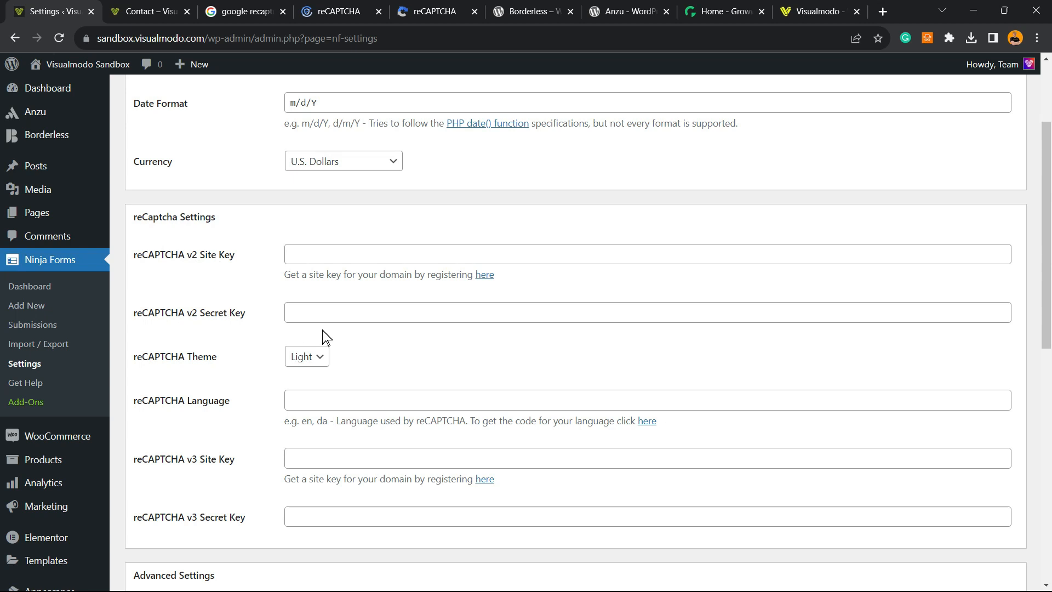
{"action": "scroll", "scroll_direction": "down", "scroll_amount": 3}
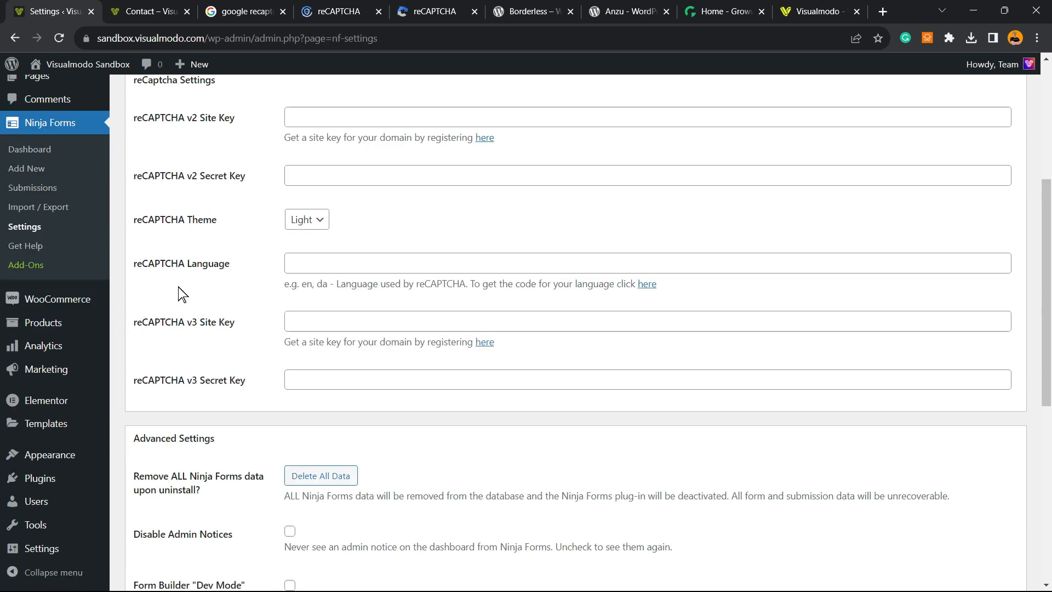
{"action": "scroll", "scroll_direction": "up", "scroll_amount": 3}
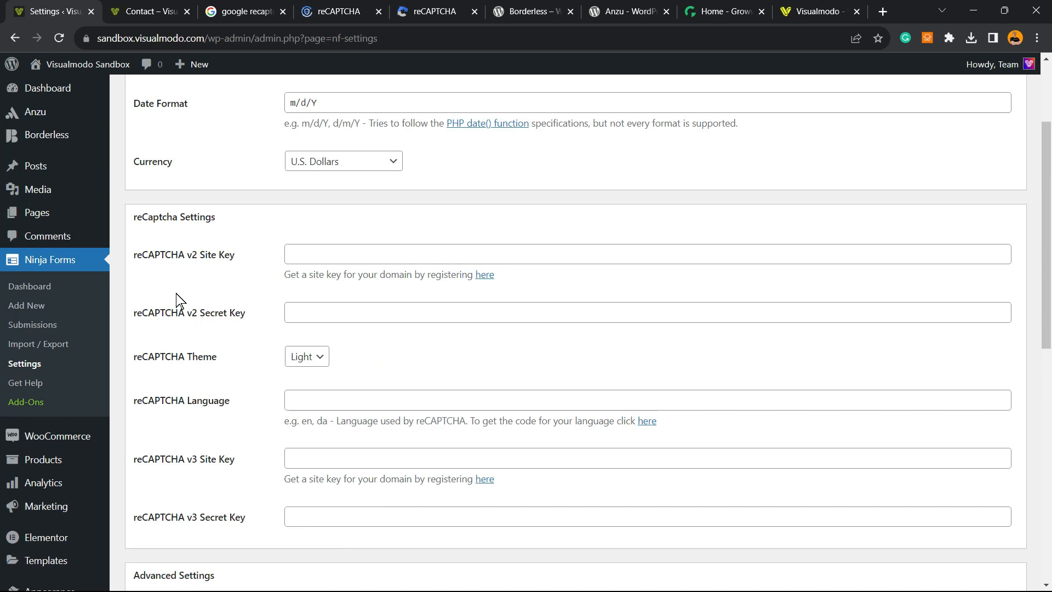
{"action": "mouse_move", "coordinate": [164, 282]}
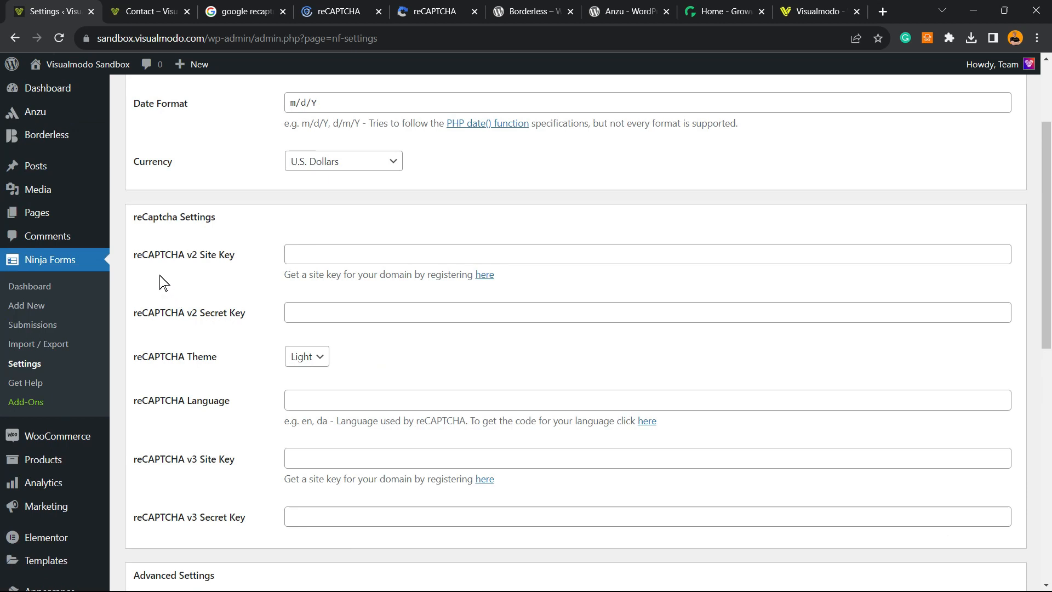
{"action": "mouse_move", "coordinate": [223, 327]}
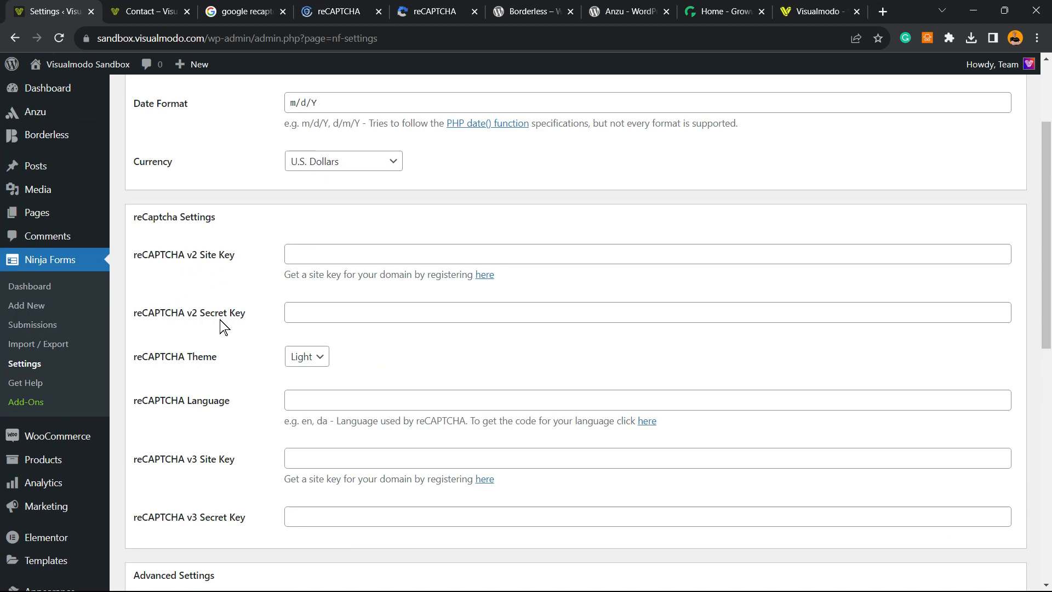
{"action": "mouse_move", "coordinate": [312, 369]}
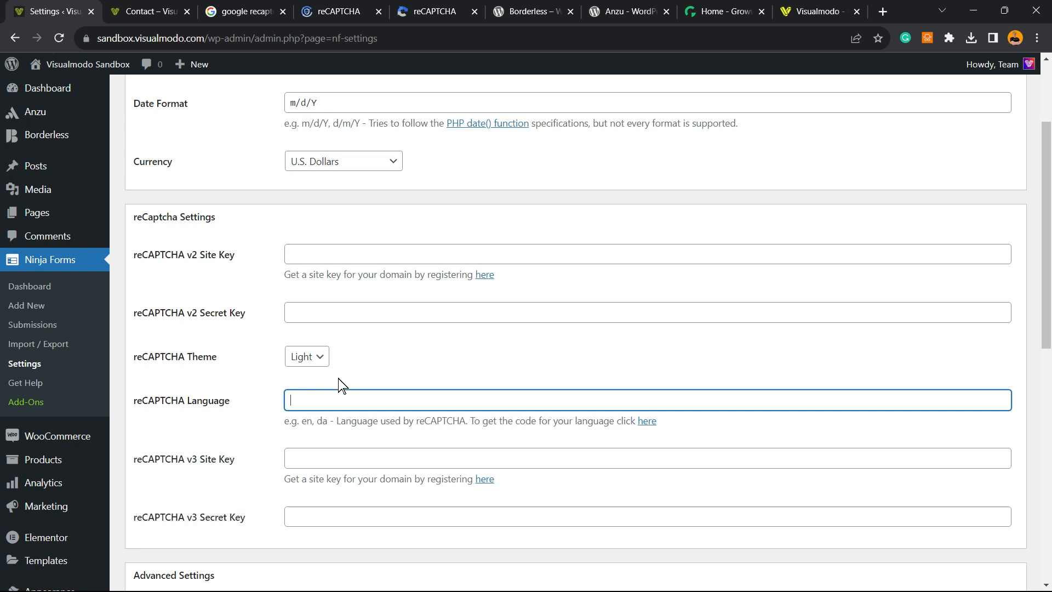
{"action": "mouse_move", "coordinate": [186, 475]}
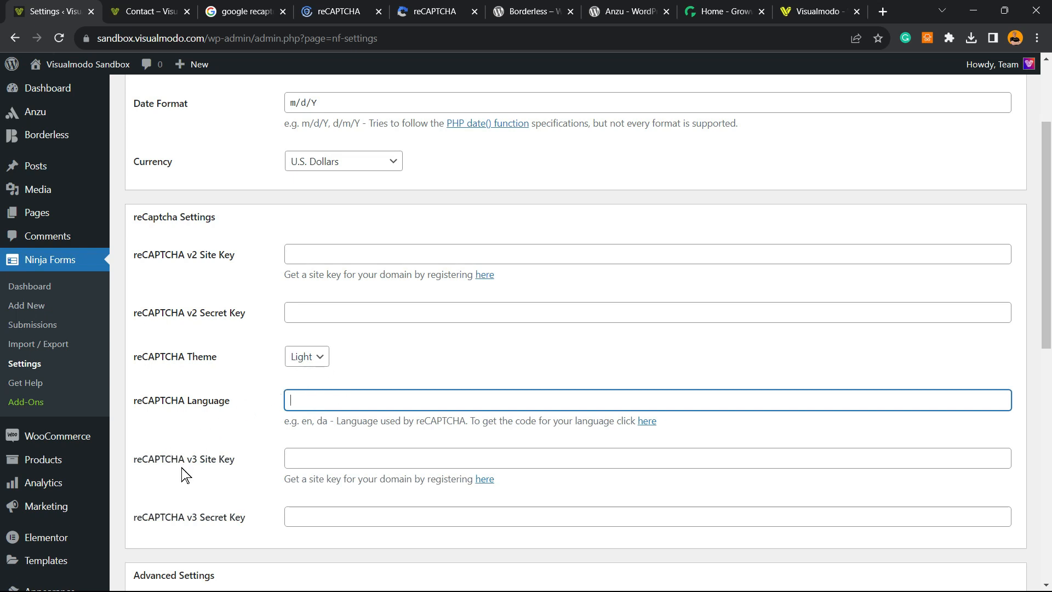
{"action": "mouse_move", "coordinate": [187, 522]}
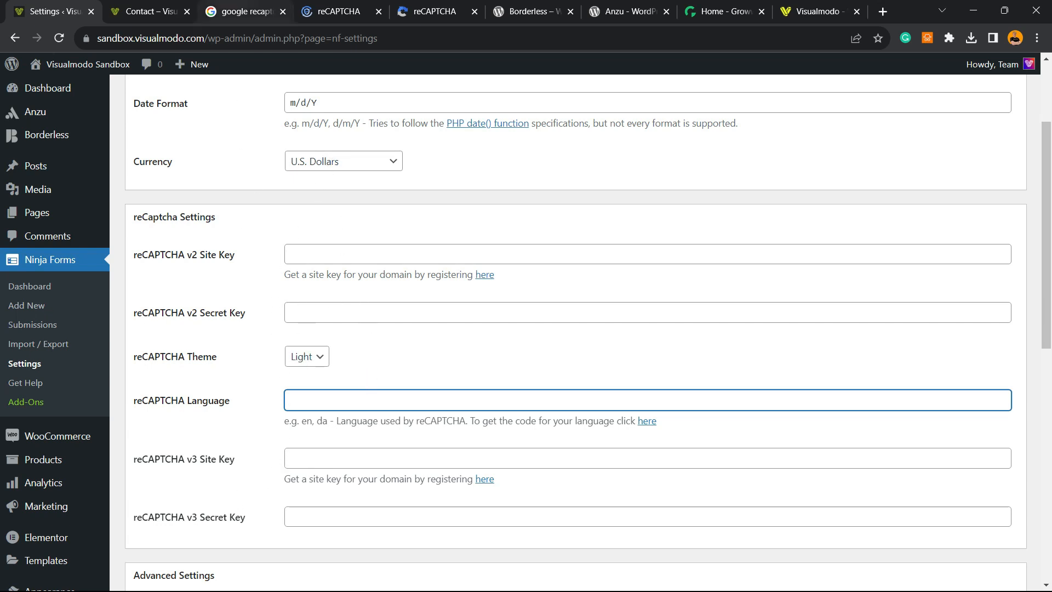
Reach Google reCAPTCHA's 'Register a new site' form via the v3 Admin Console.
{"action": "left_click", "coordinate": [243, 11]}
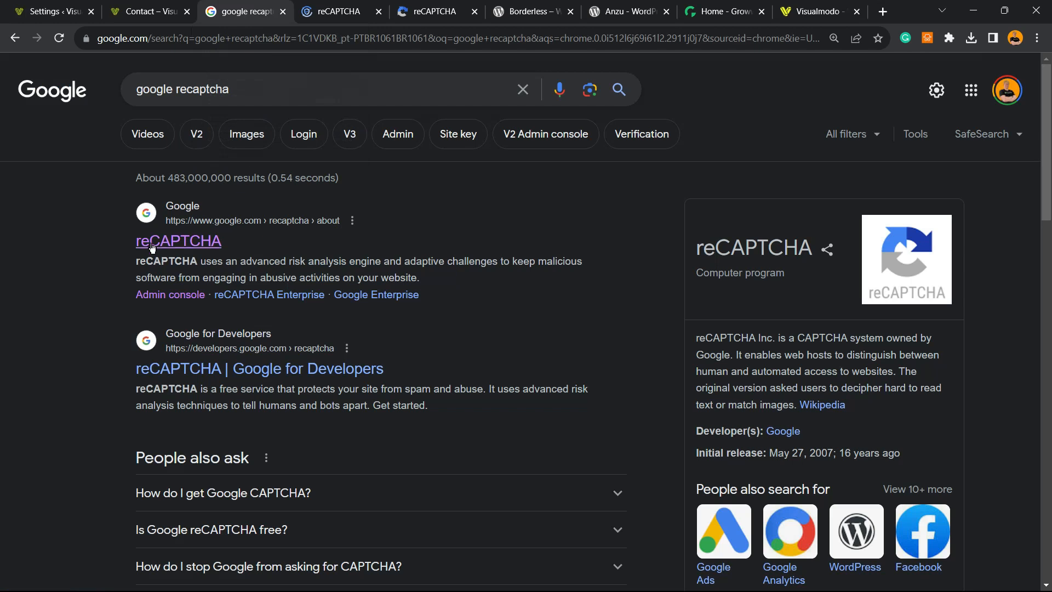
{"action": "mouse_move", "coordinate": [266, 229]}
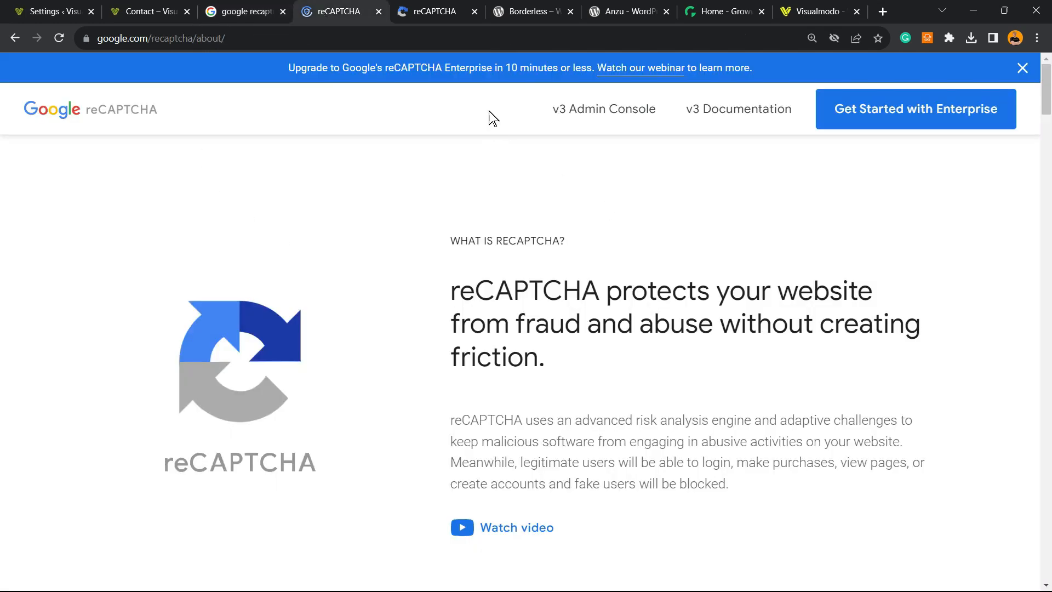
{"action": "mouse_move", "coordinate": [570, 123]}
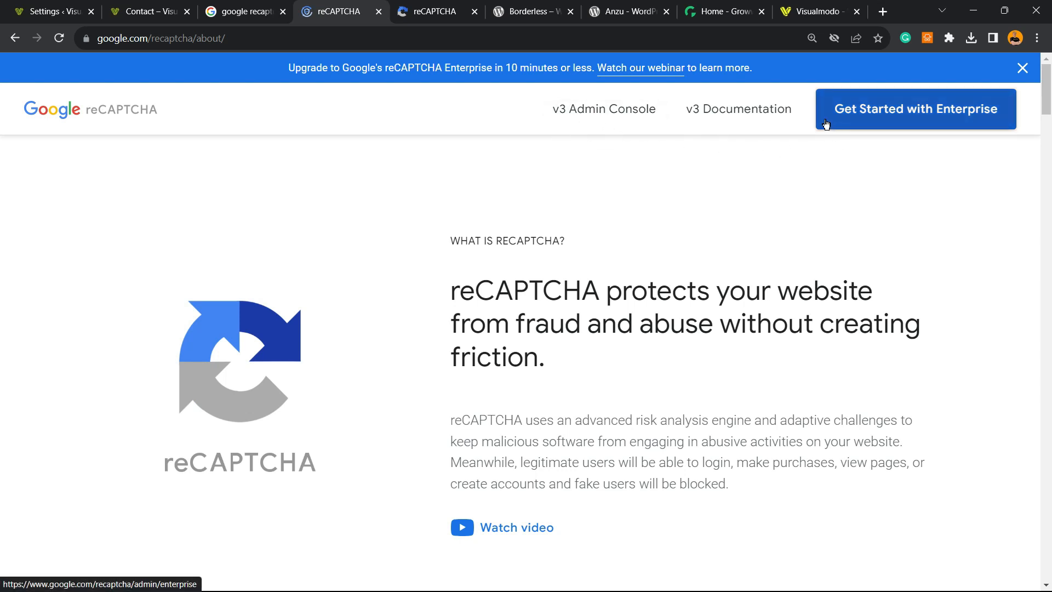
{"action": "mouse_move", "coordinate": [549, 182]}
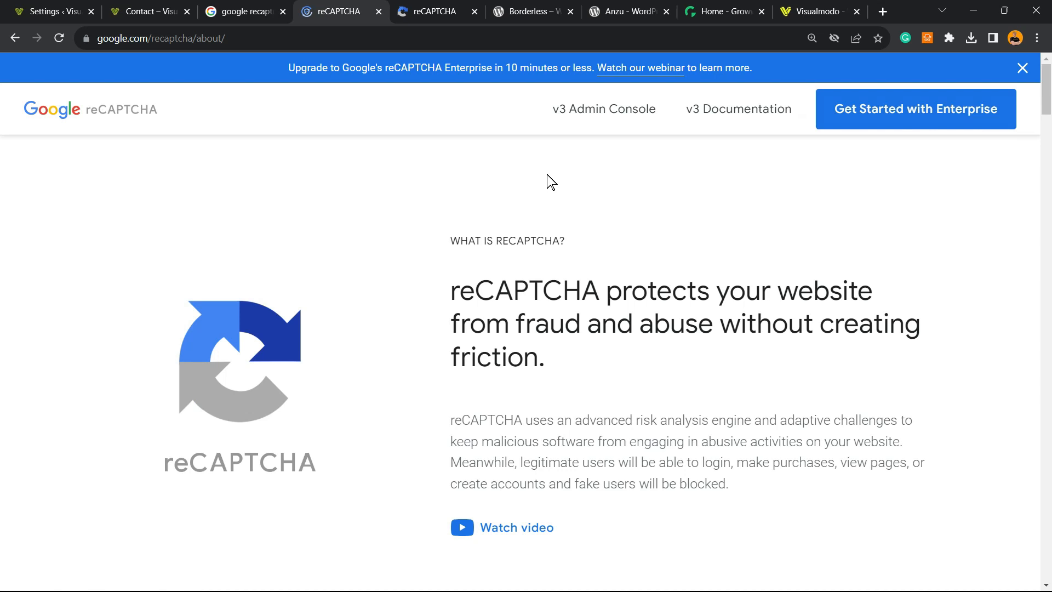
{"action": "scroll", "scroll_direction": "down", "scroll_amount": 3}
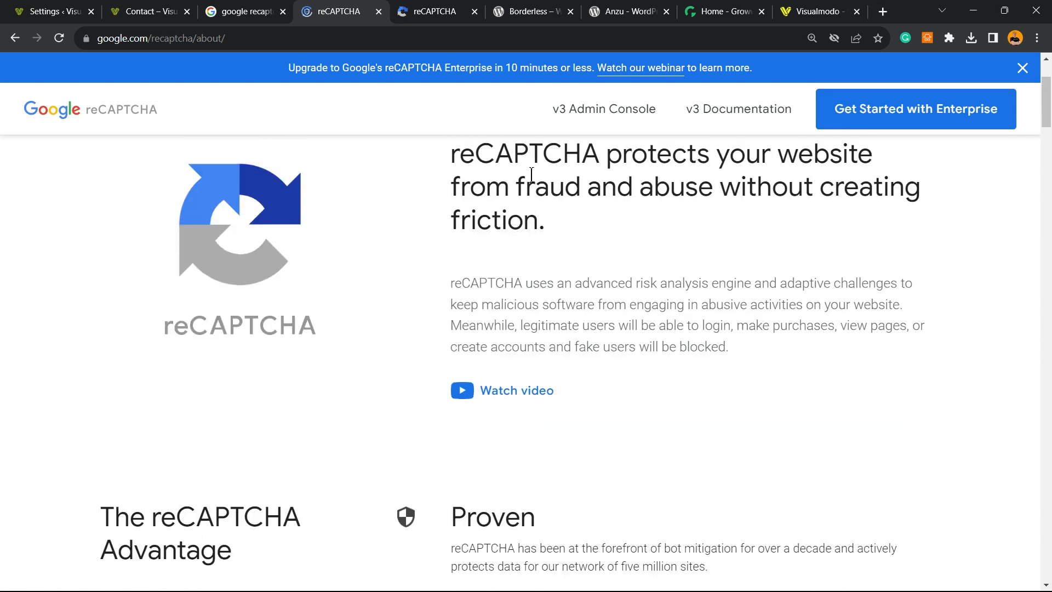
{"action": "scroll", "scroll_direction": "up", "scroll_amount": 3}
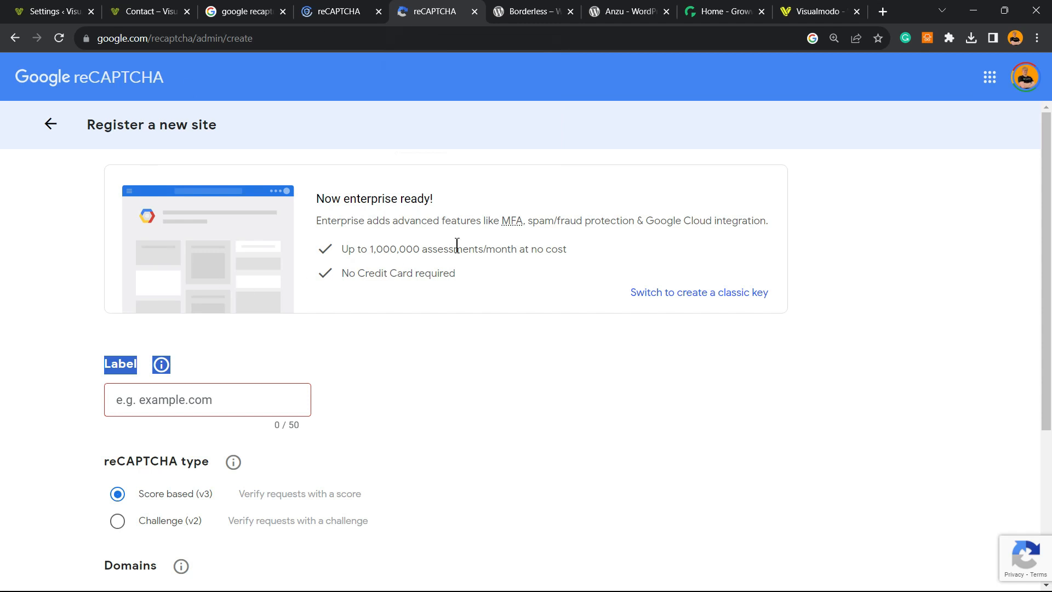
{"action": "mouse_move", "coordinate": [5, 149]}
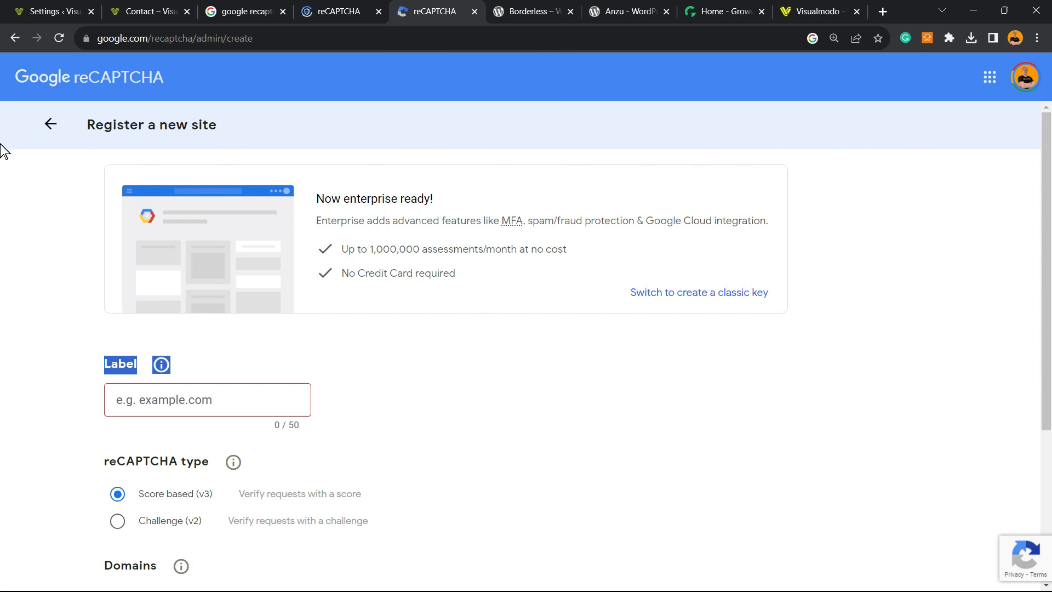
Register a score-based v3 site with domain sandbox.visualmodo.com and submit to get its keys.
{"action": "left_click", "coordinate": [144, 10]}
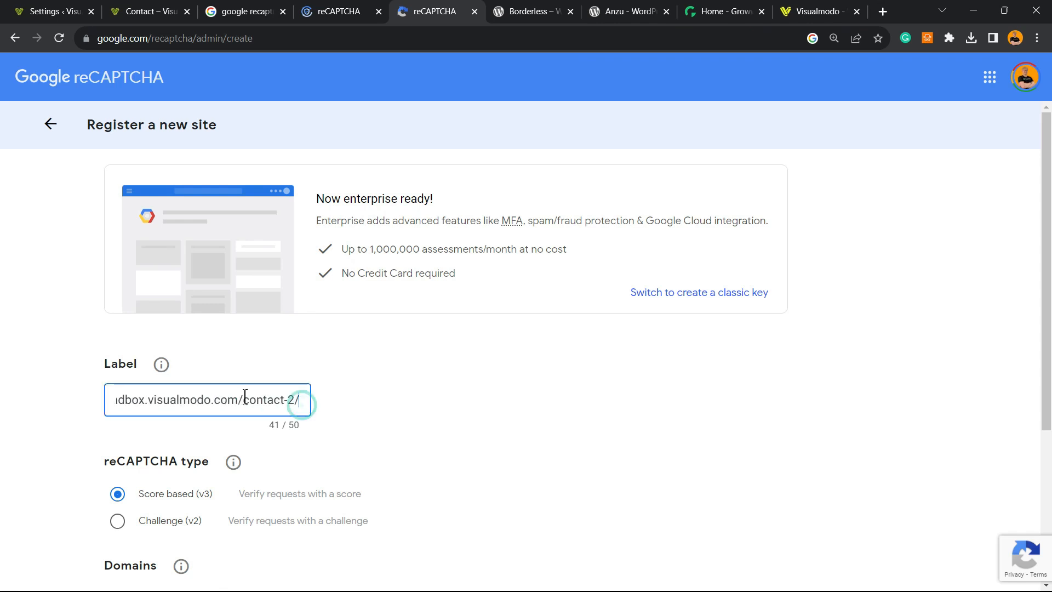
{"action": "scroll", "scroll_direction": "down", "scroll_amount": 3}
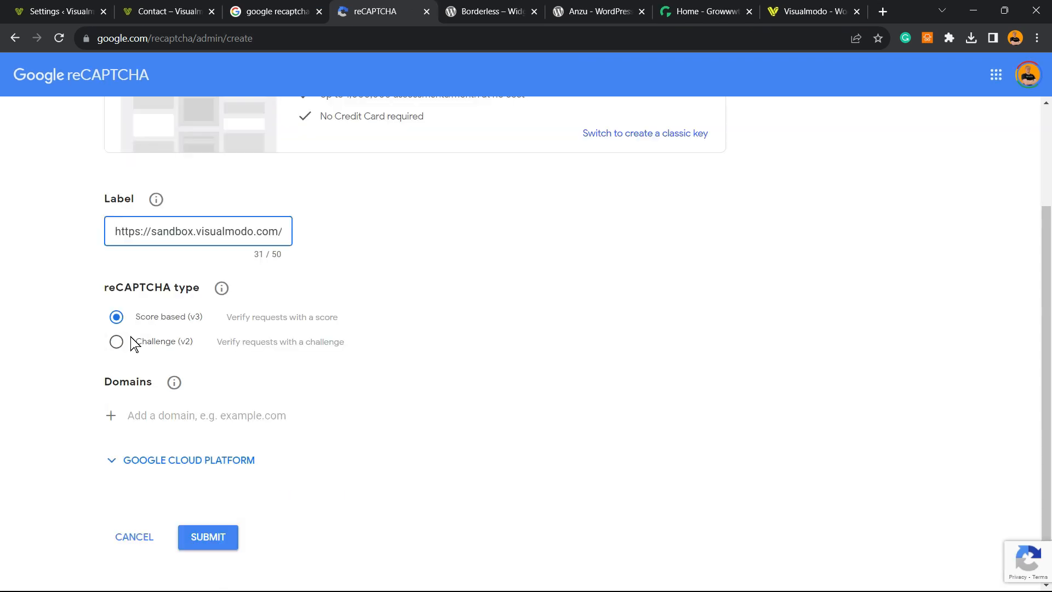
{"action": "mouse_move", "coordinate": [158, 347]}
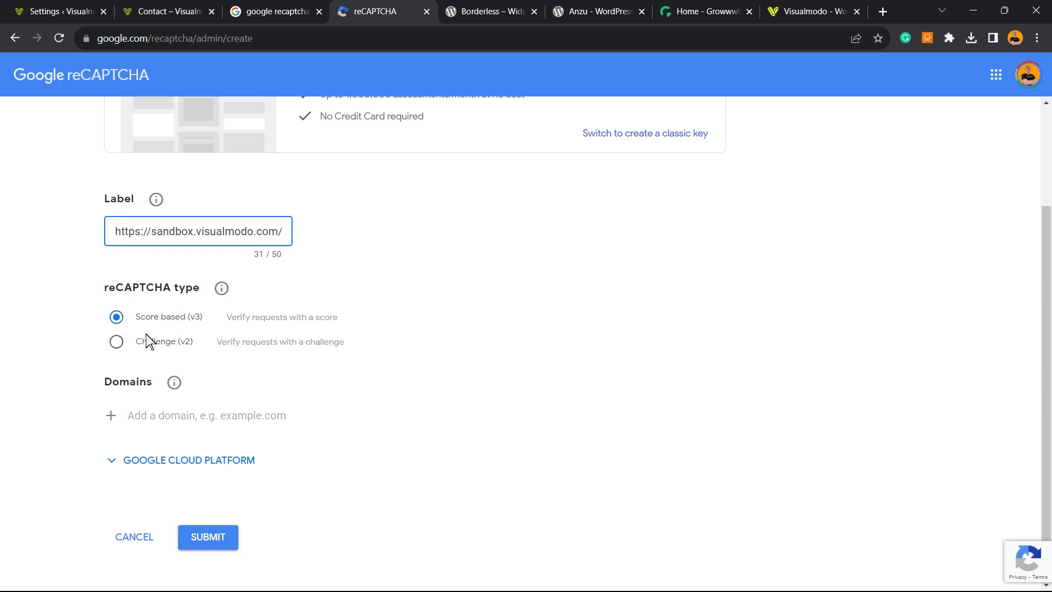
{"action": "mouse_move", "coordinate": [111, 417]}
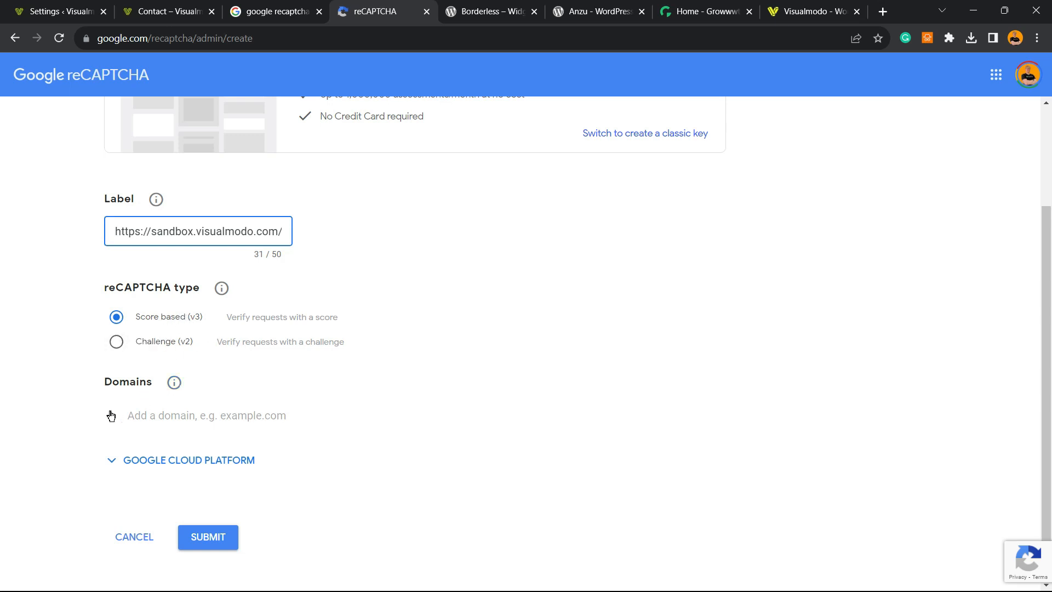
{"action": "triple_click", "coordinate": [197, 232]}
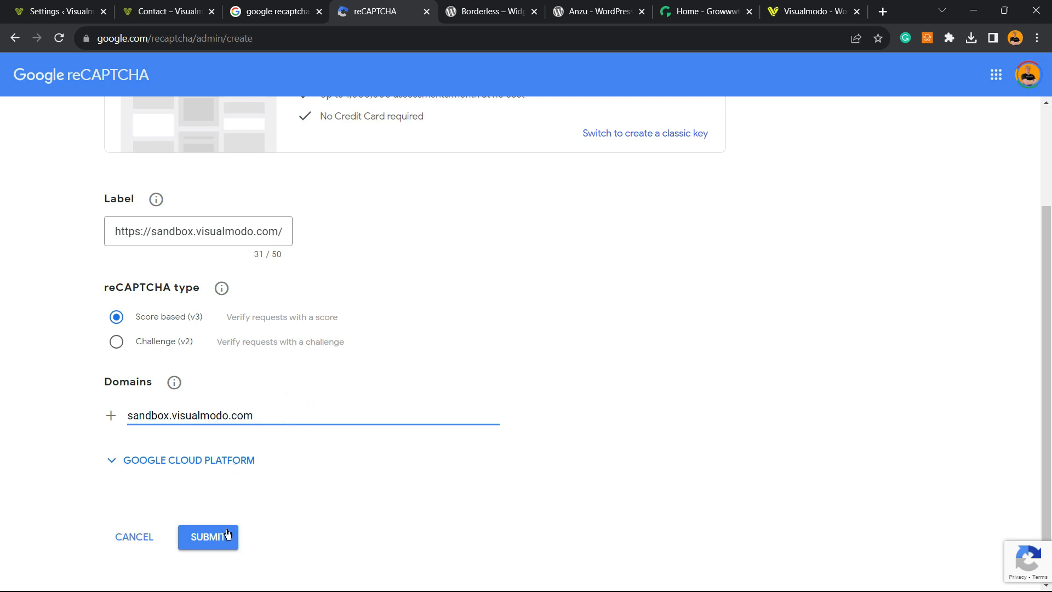
{"action": "mouse_move", "coordinate": [204, 553]}
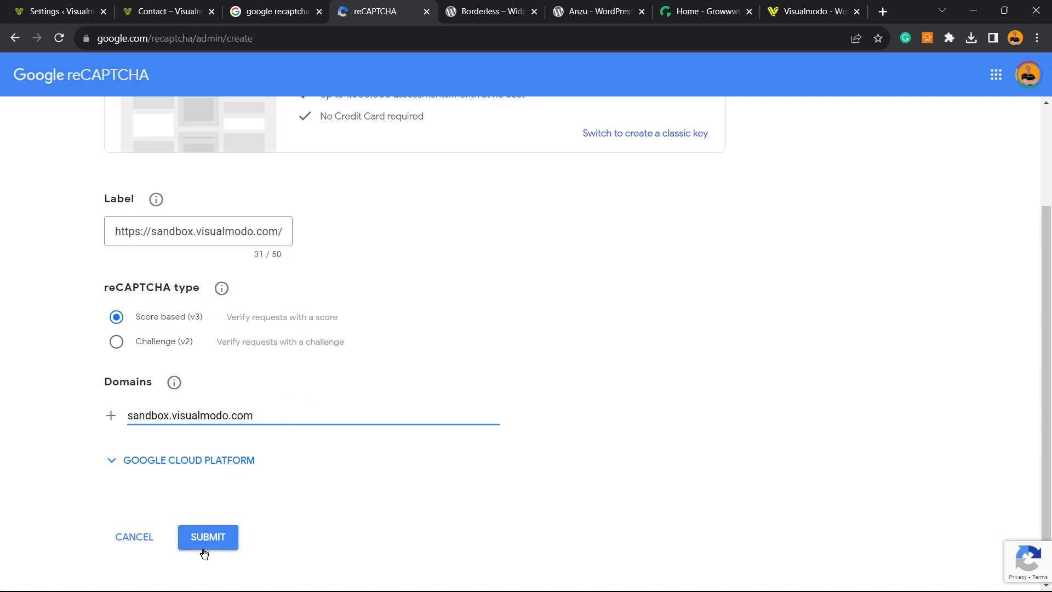
{"action": "left_click", "coordinate": [207, 537]}
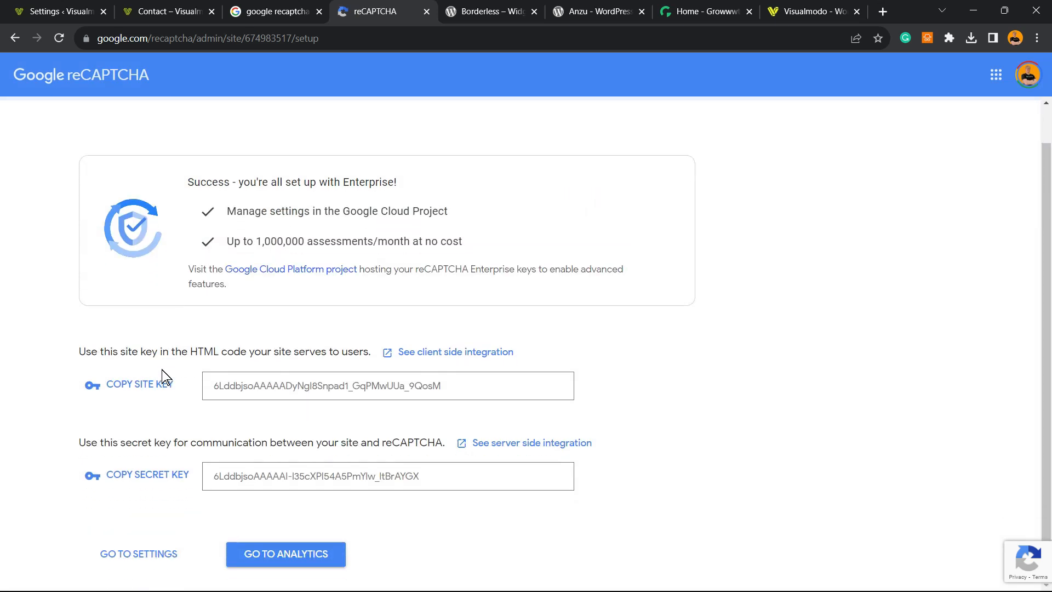
Copy the generated site key and secret key into Ninja Forms' reCAPTCHA v3 key fields.
{"action": "left_click", "coordinate": [138, 383]}
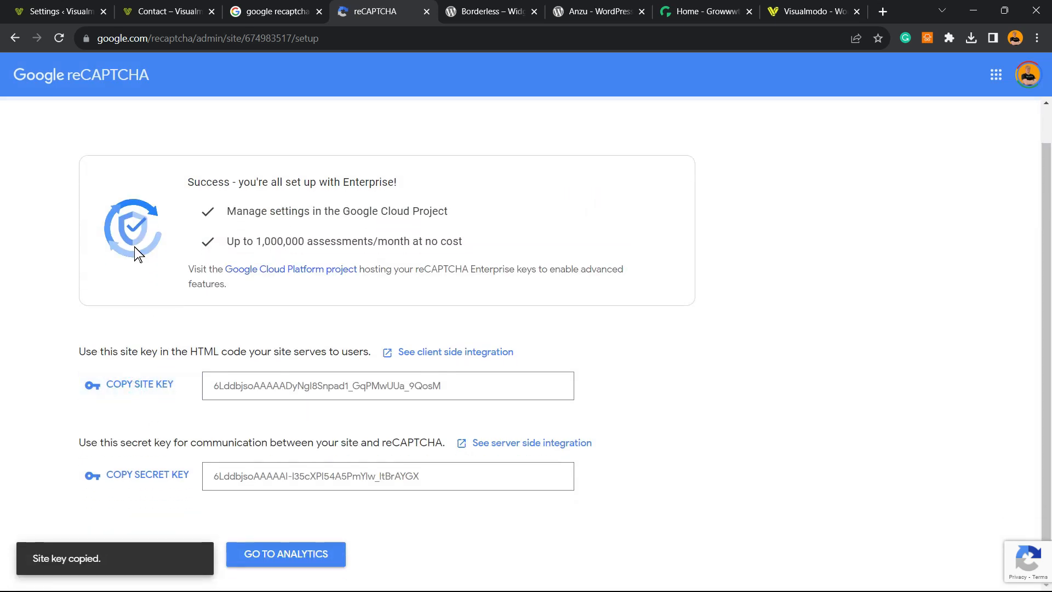
{"action": "left_click", "coordinate": [57, 11]}
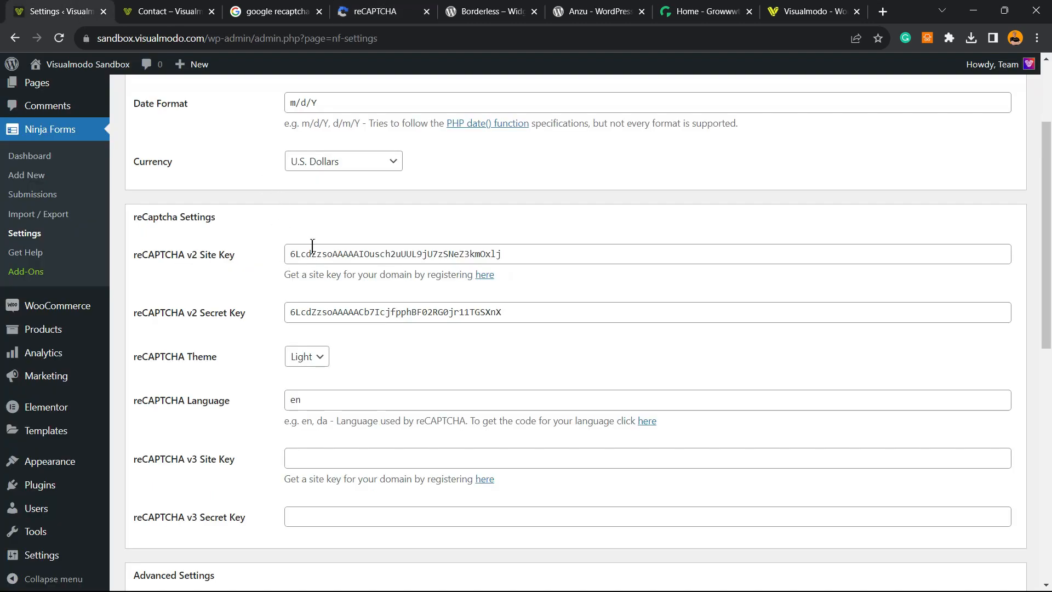
{"action": "mouse_move", "coordinate": [138, 411]}
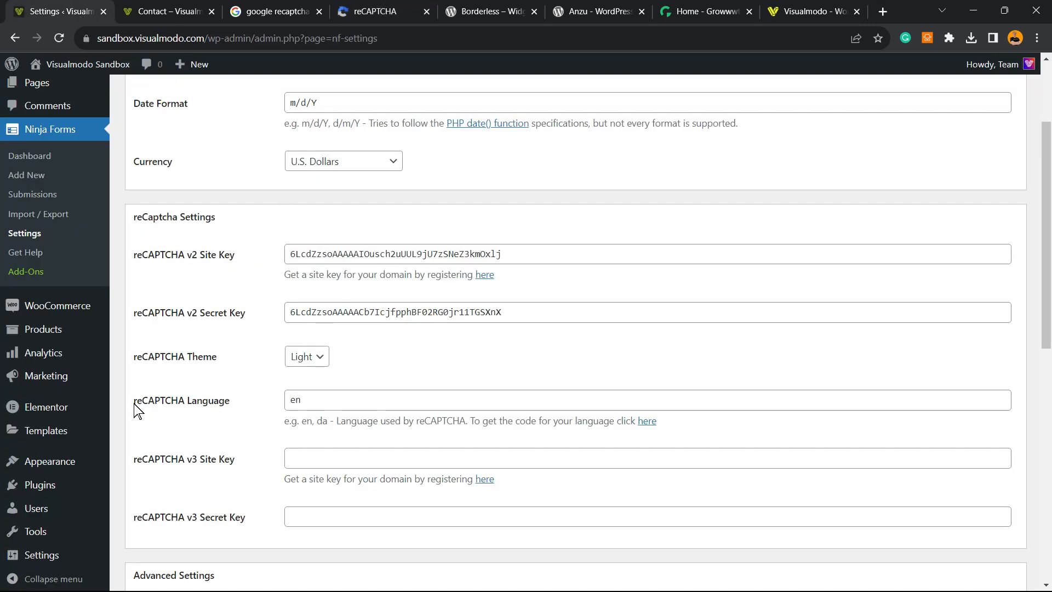
{"action": "mouse_move", "coordinate": [238, 477]}
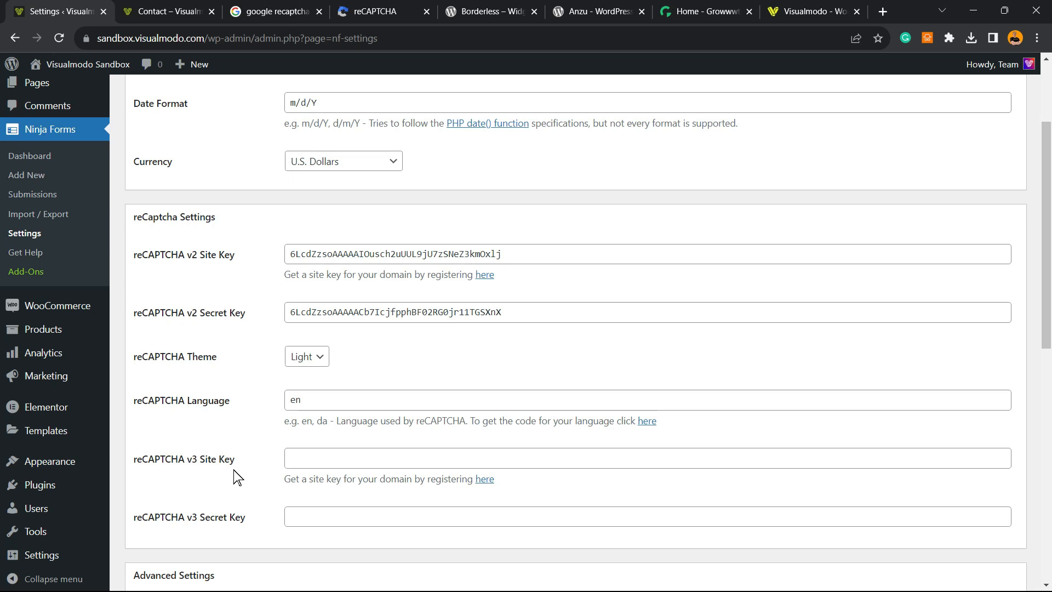
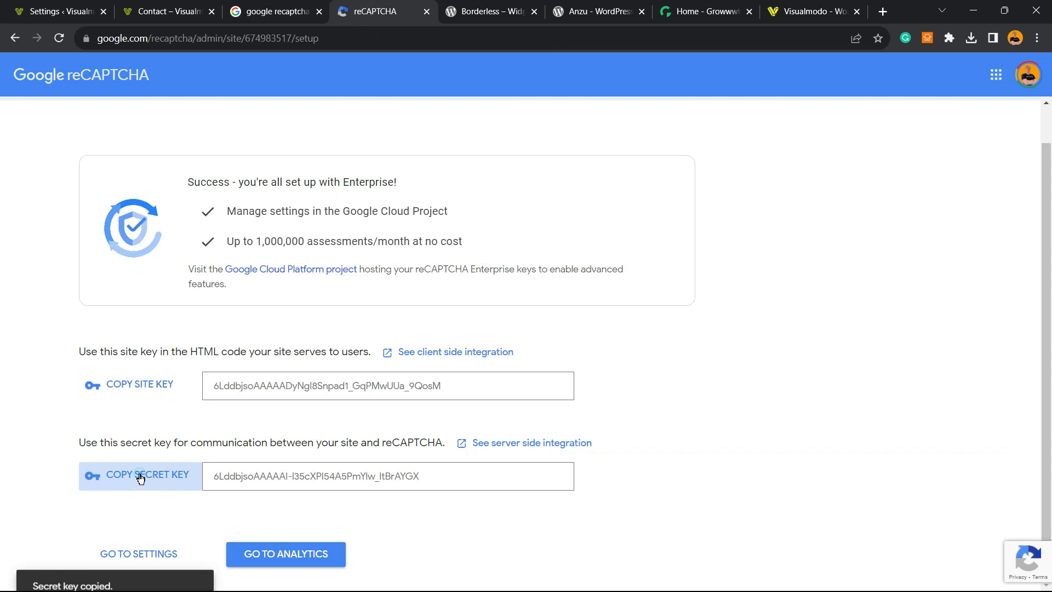
{"action": "left_click", "coordinate": [57, 11]}
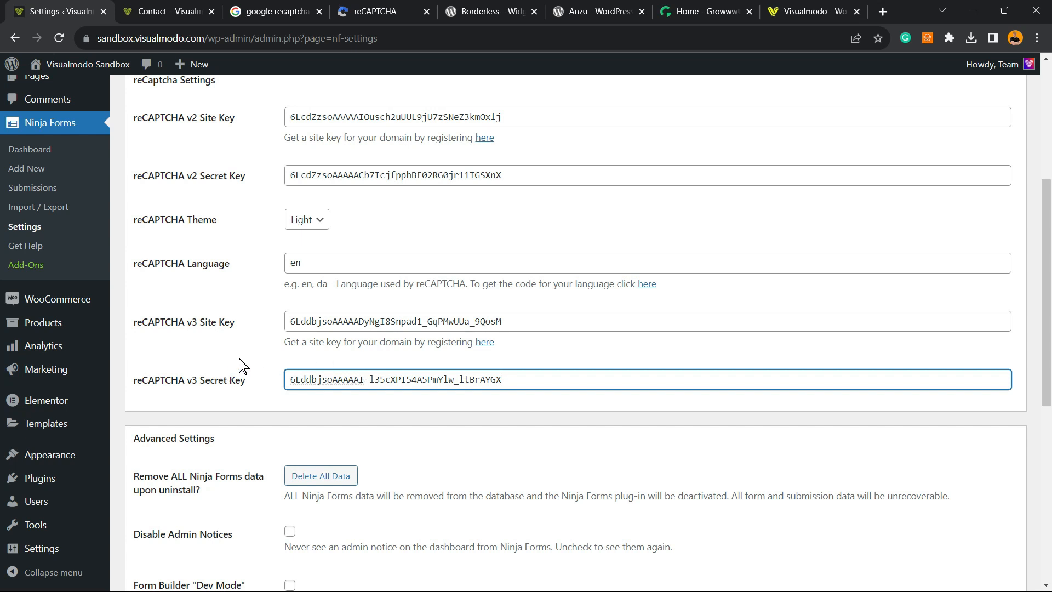
{"action": "scroll", "scroll_direction": "down", "scroll_amount": 3}
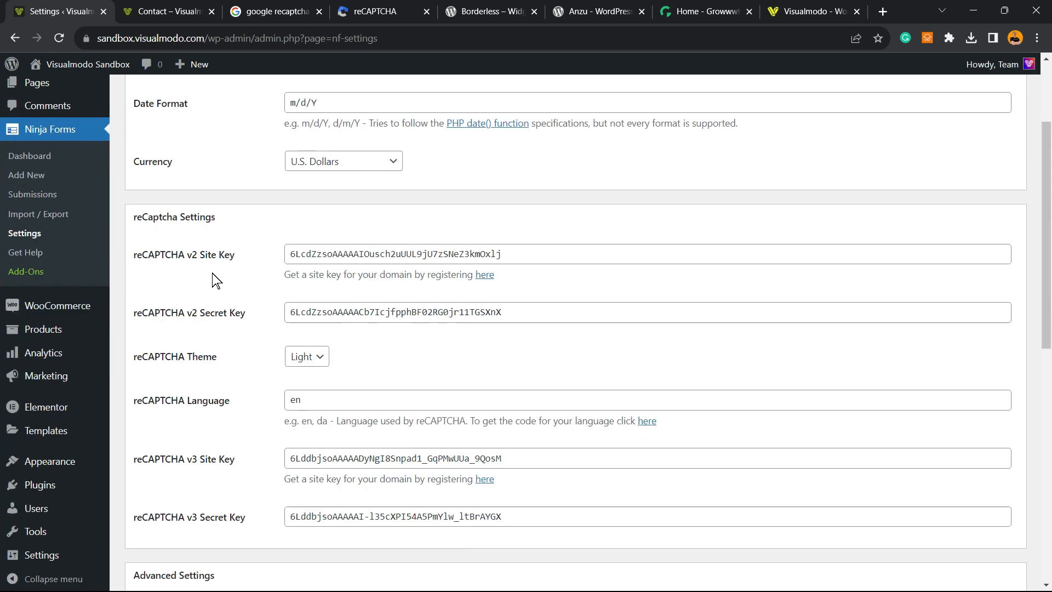
{"action": "scroll", "scroll_direction": "up", "scroll_amount": 3}
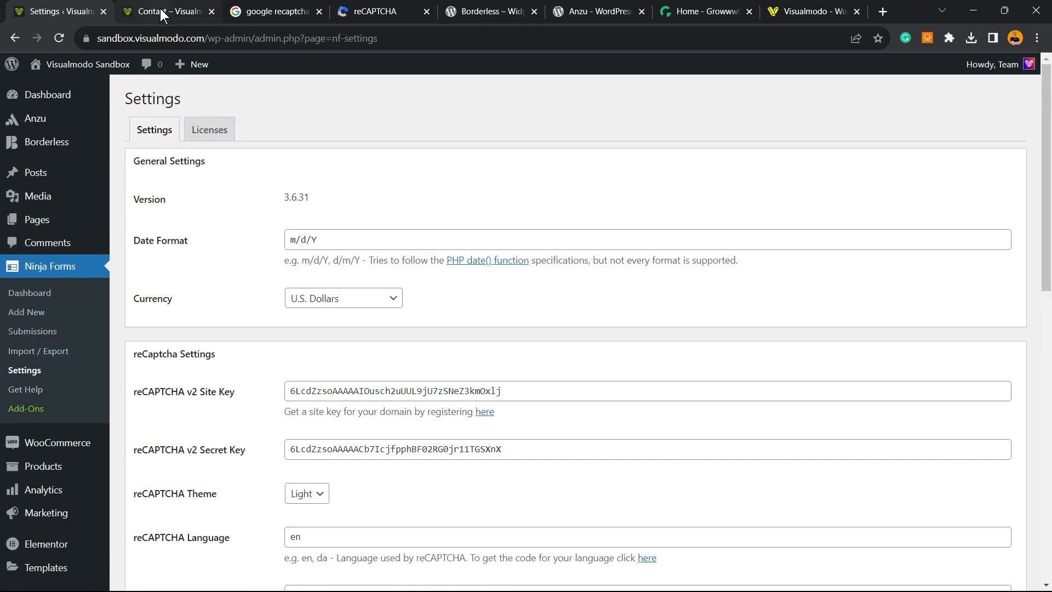
{"action": "left_click", "coordinate": [168, 11]}
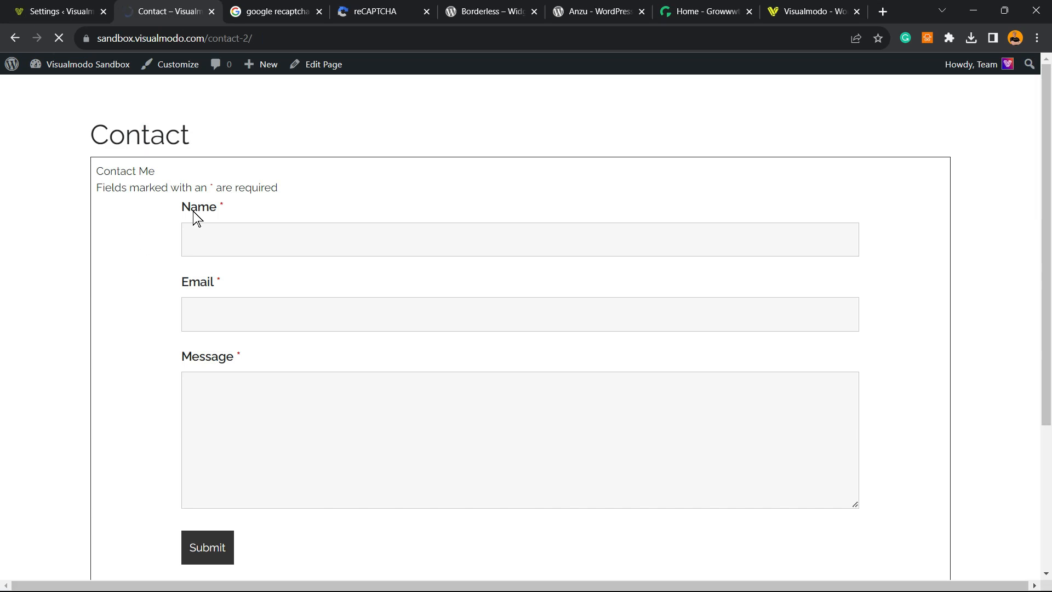
{"action": "scroll", "scroll_direction": "down", "scroll_amount": 3}
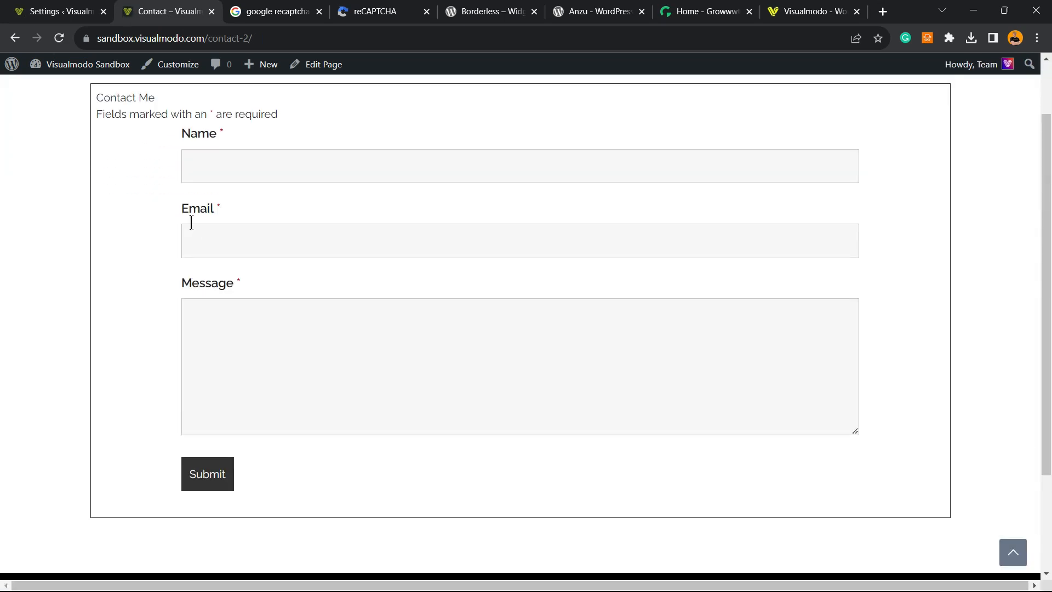
{"action": "scroll", "scroll_direction": "up", "scroll_amount": 3}
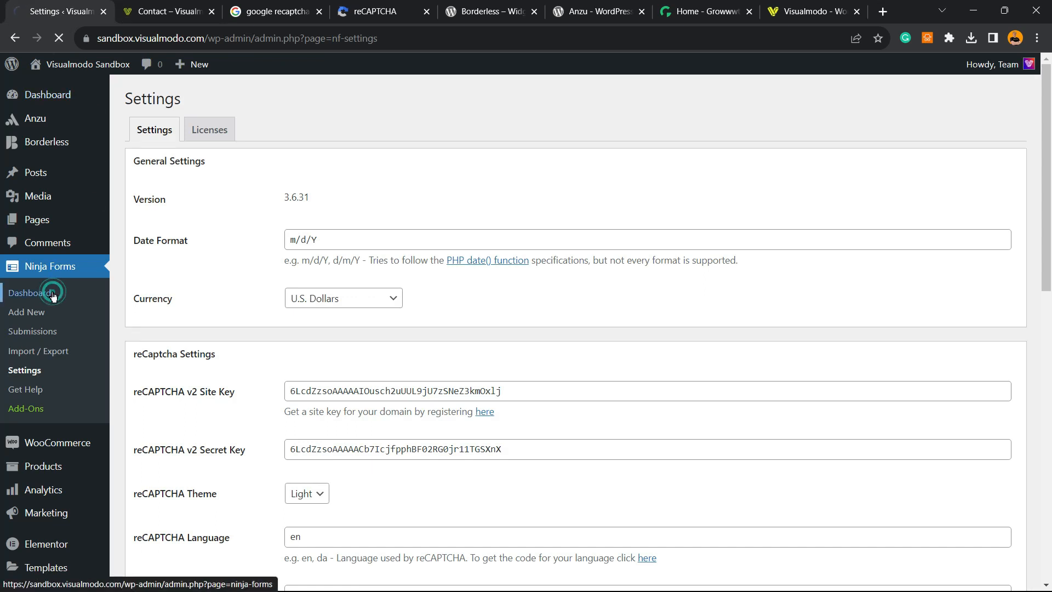
Open the Contact Me form in Ninja Forms and show its Emails & Actions.
{"action": "left_click", "coordinate": [30, 292]}
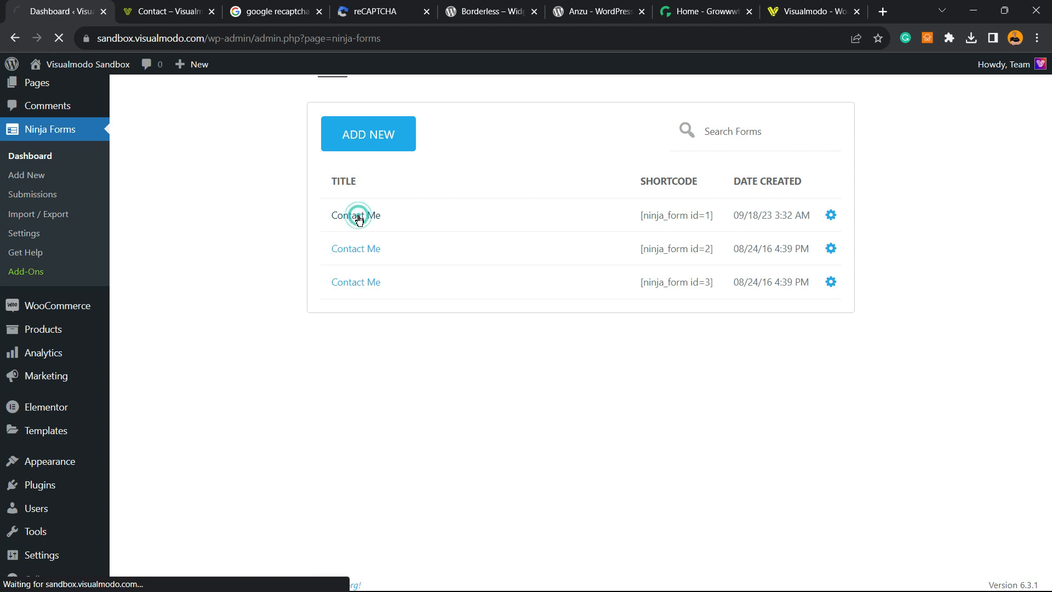
{"action": "left_click", "coordinate": [355, 215]}
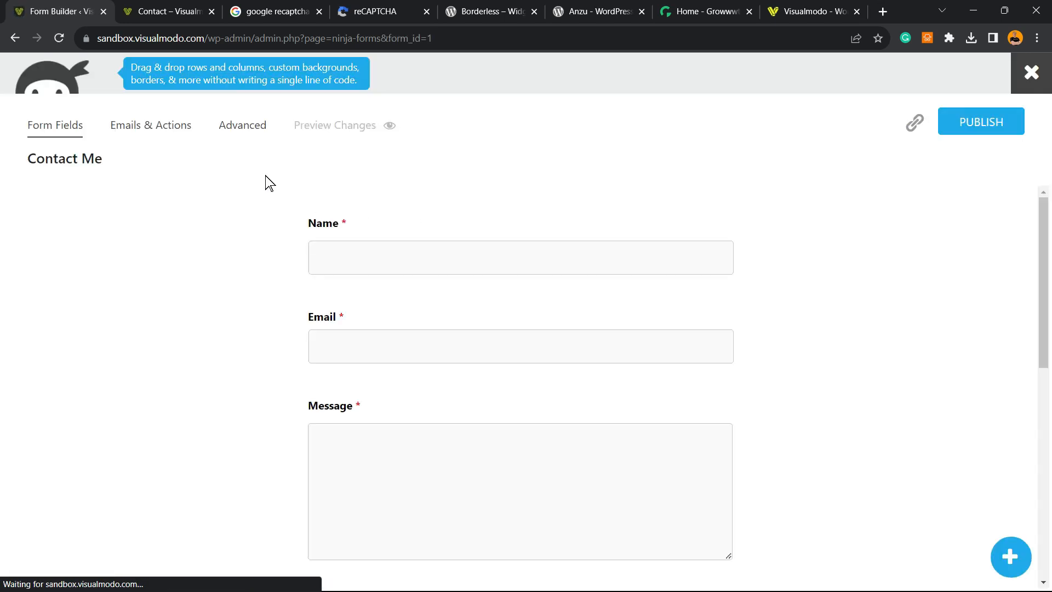
{"action": "mouse_move", "coordinate": [142, 132]}
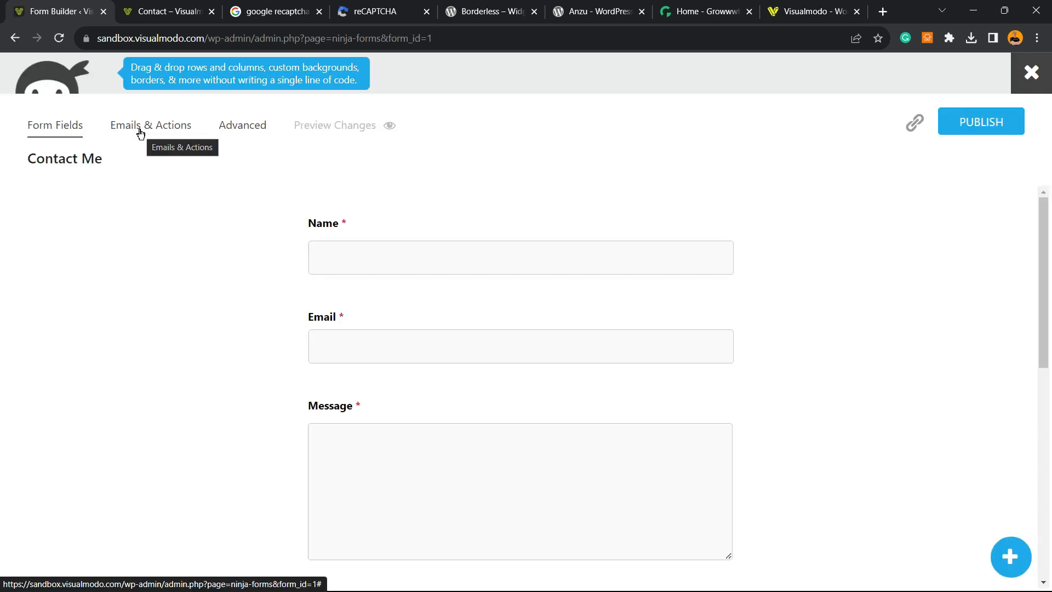
{"action": "left_click", "coordinate": [151, 125]}
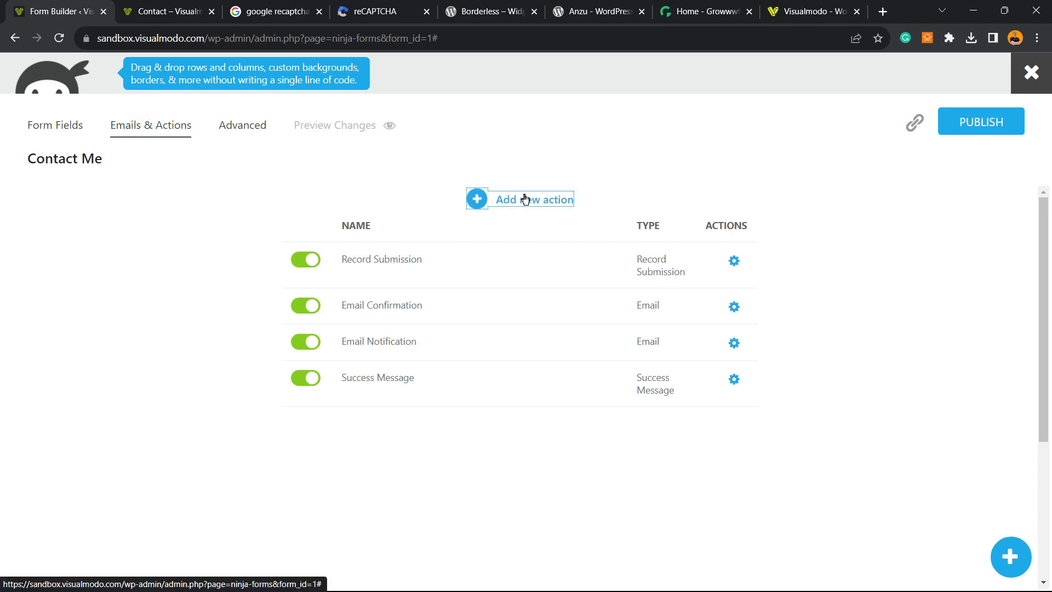
Add a reCAPTCHA v3 action to the form and publish the change.
{"action": "left_click", "coordinate": [520, 198]}
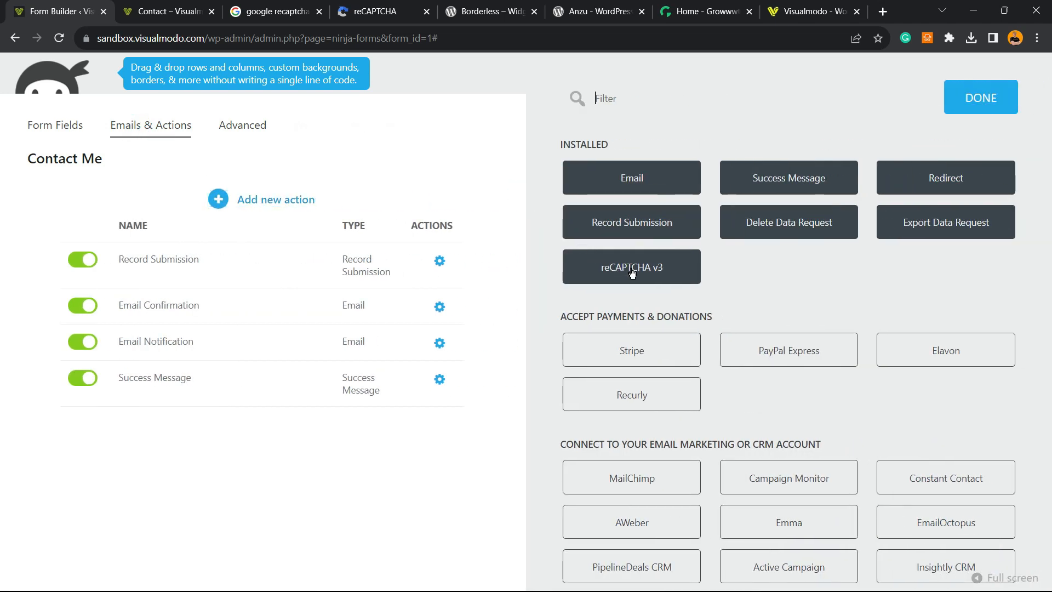
{"action": "mouse_move", "coordinate": [627, 282]}
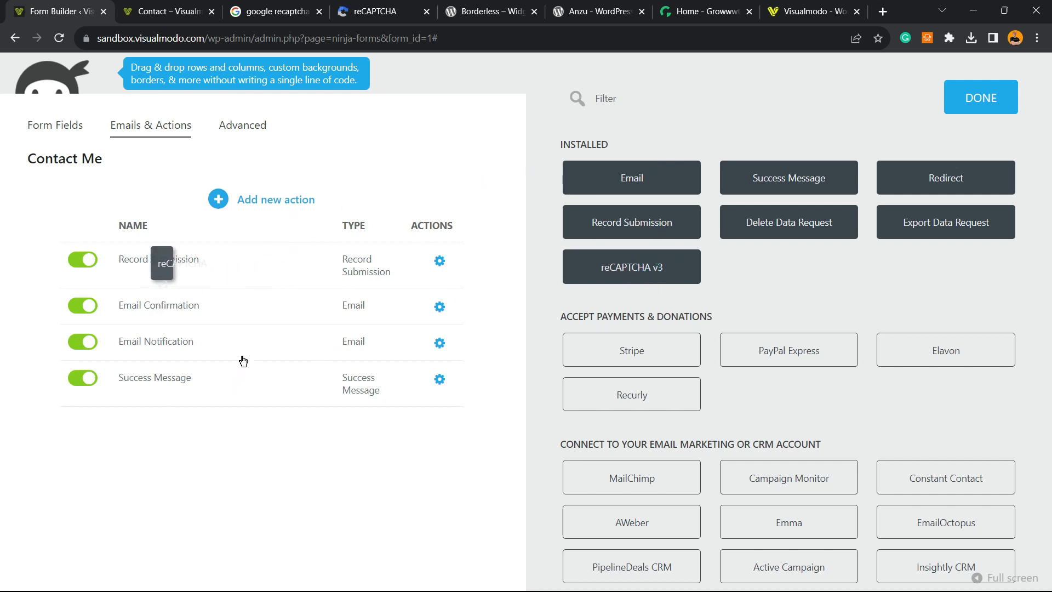
{"action": "left_click", "coordinate": [631, 267]}
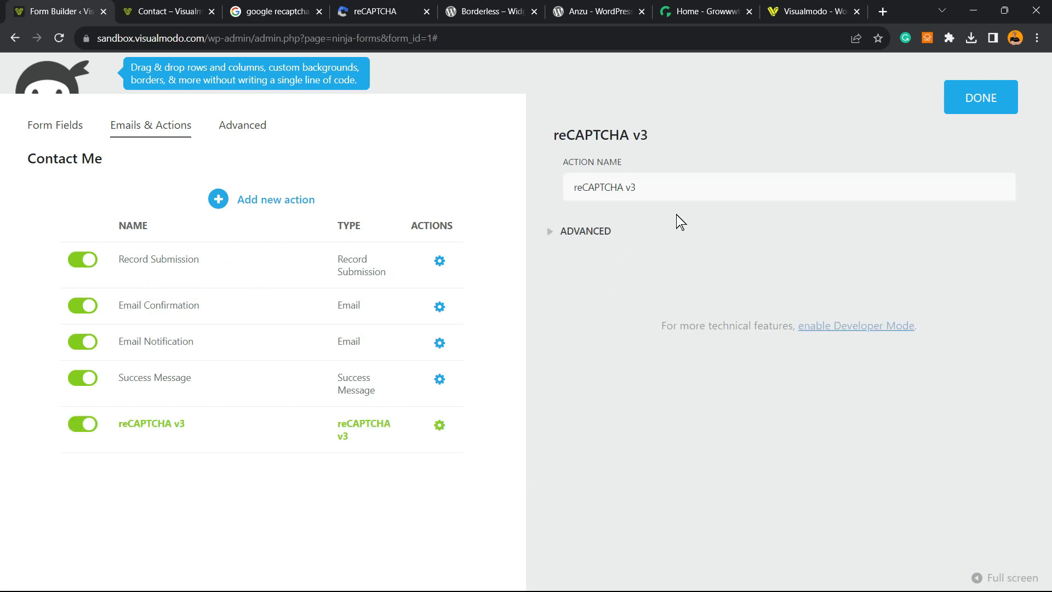
{"action": "mouse_move", "coordinate": [622, 249]}
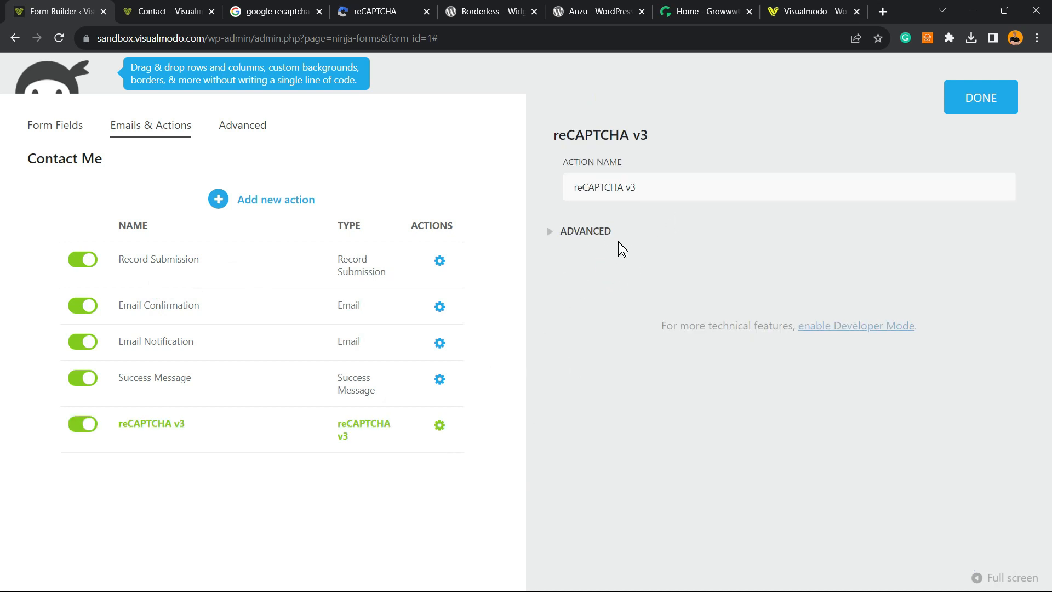
{"action": "left_click", "coordinate": [980, 97]}
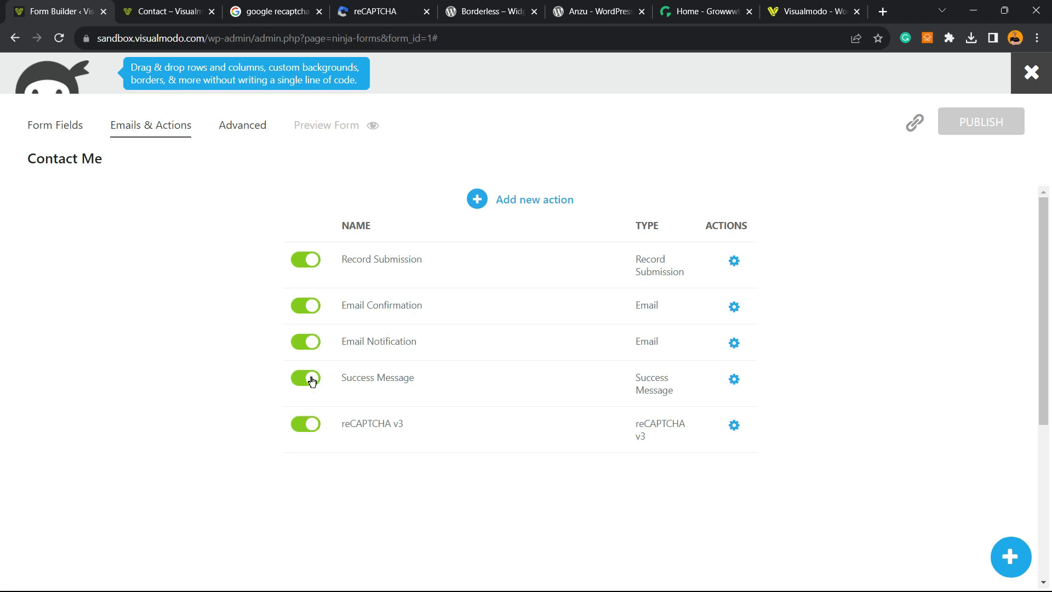
Reload the live Contact page and confirm the 'protected by reCAPTCHA' badge appears.
{"action": "left_click", "coordinate": [167, 11]}
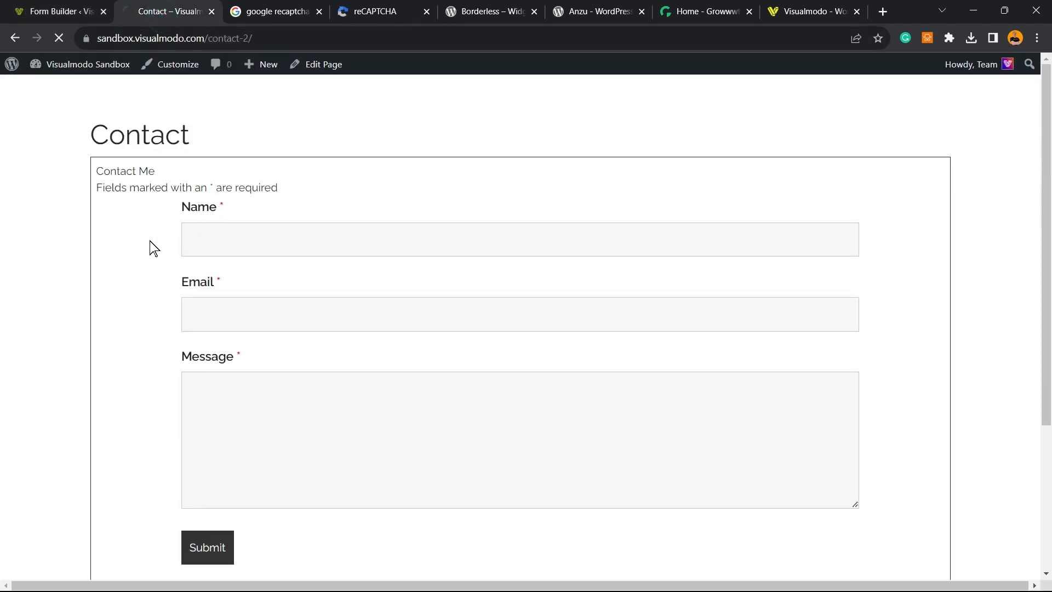
{"action": "scroll", "scroll_direction": "down", "scroll_amount": 3}
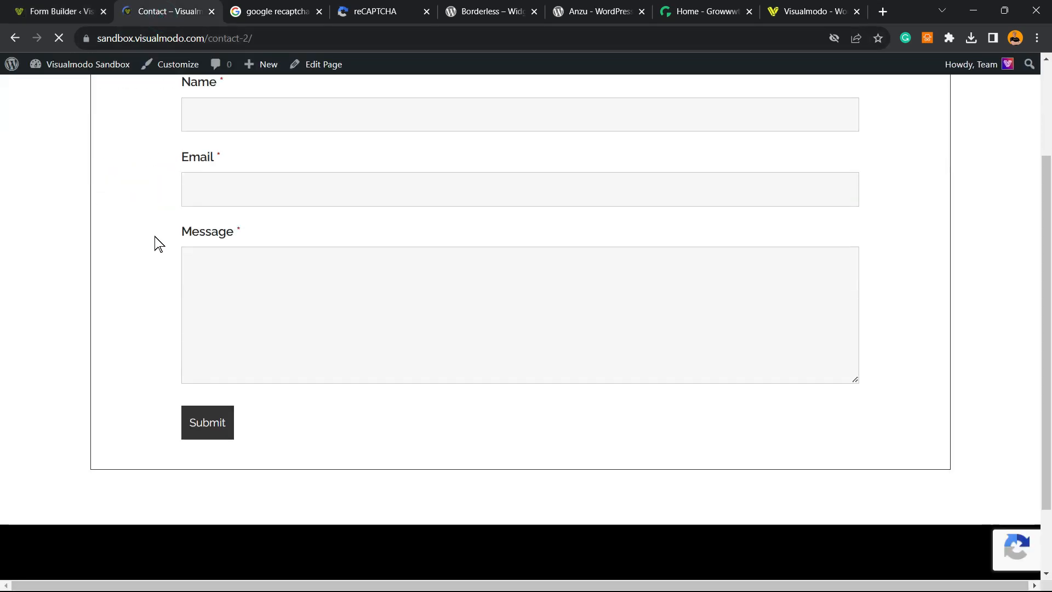
{"action": "scroll", "scroll_direction": "up", "scroll_amount": 3}
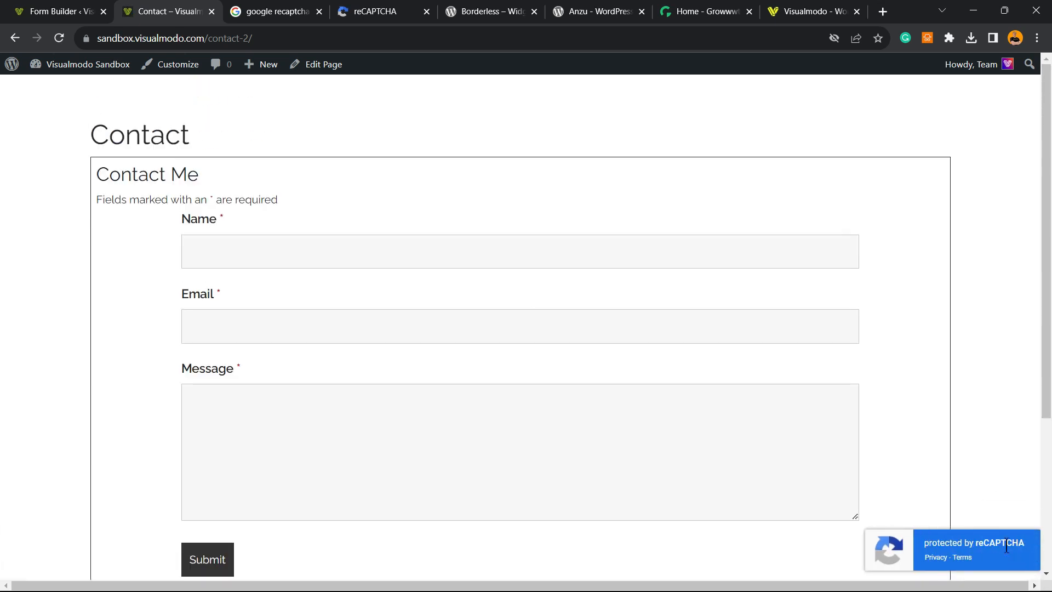
{"action": "mouse_move", "coordinate": [993, 555]}
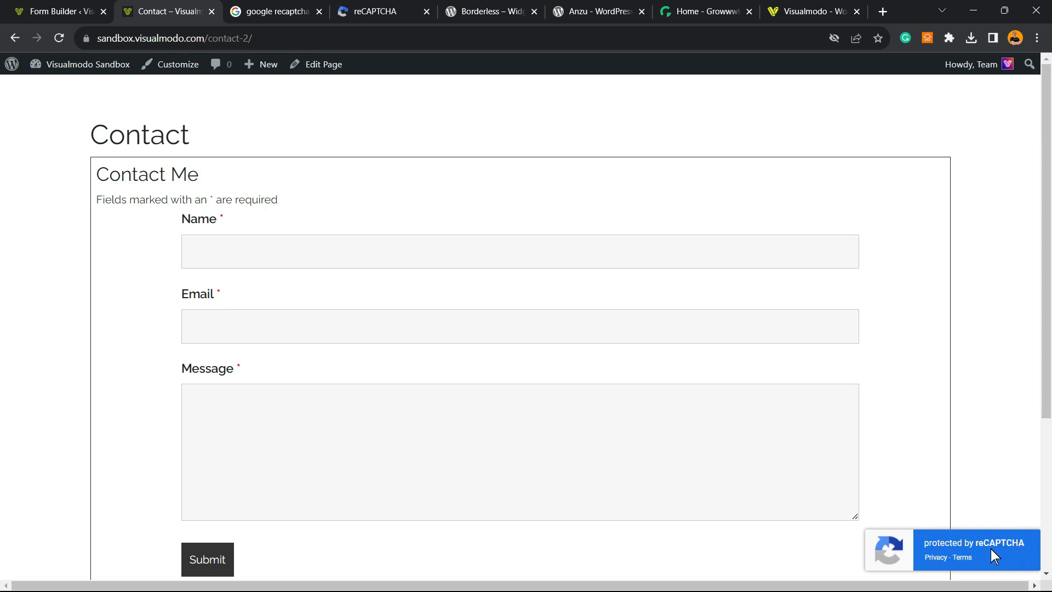
{"action": "mouse_move", "coordinate": [392, 232]}
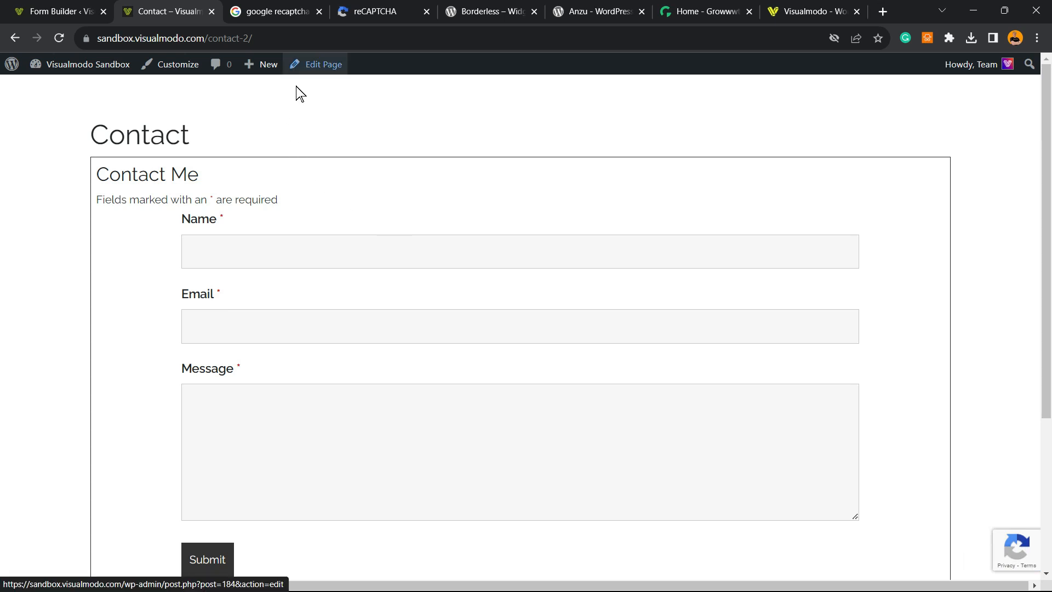
{"action": "mouse_move", "coordinate": [305, 154]}
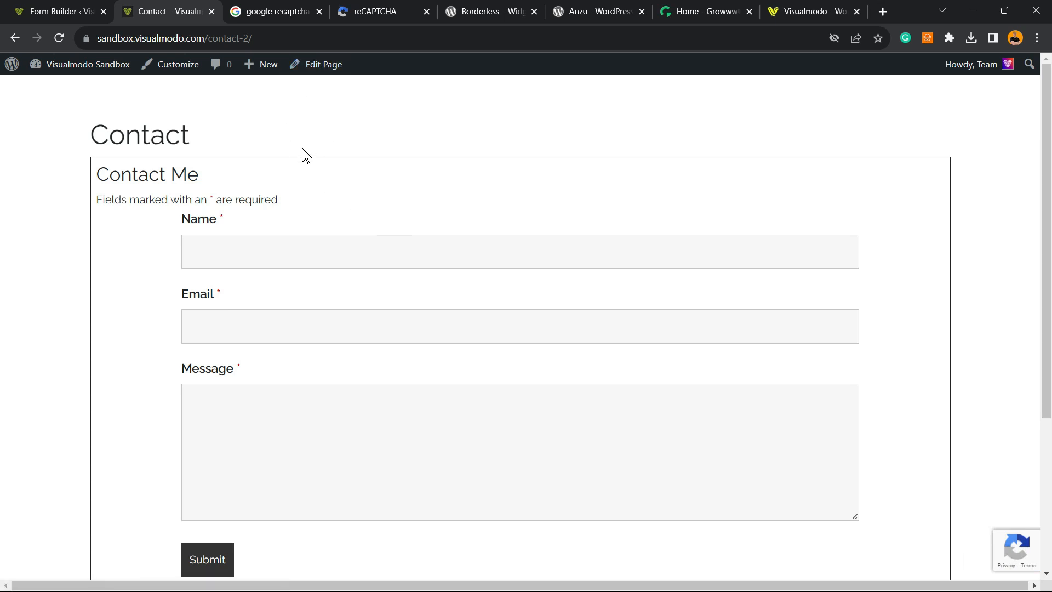
Browse the Borderless plugin and Anzu theme pages, then land on the Growwwth homepage.
{"action": "left_click", "coordinate": [491, 11]}
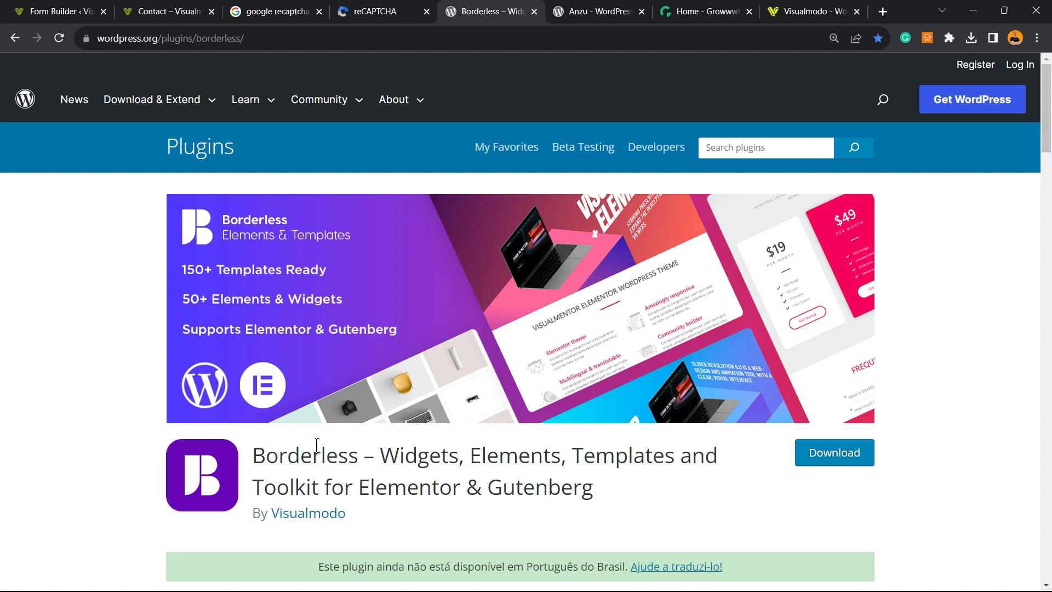
{"action": "double_click", "coordinate": [417, 455]}
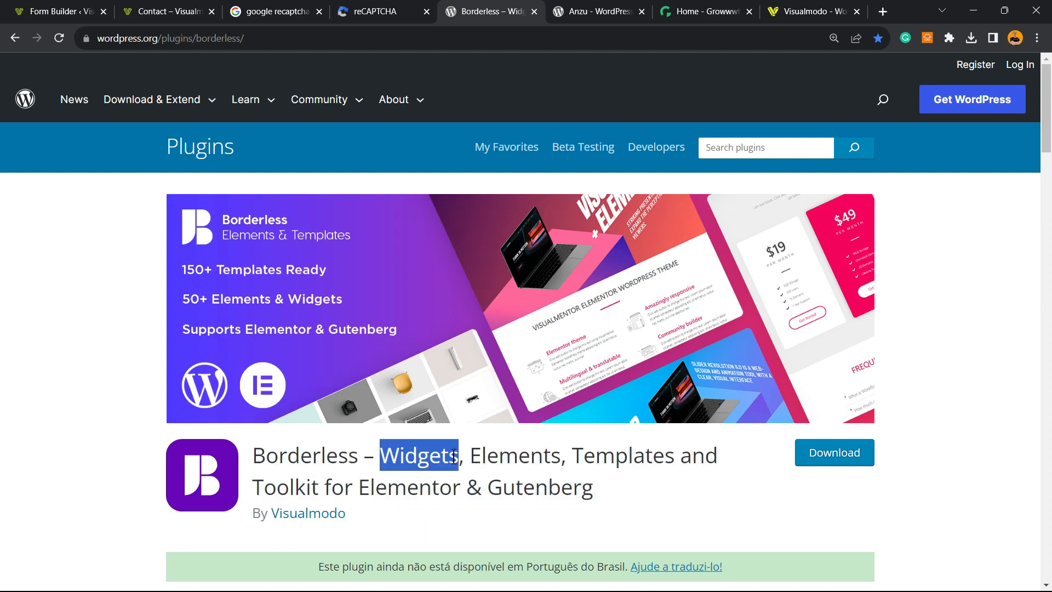
{"action": "left_click", "coordinate": [596, 11]}
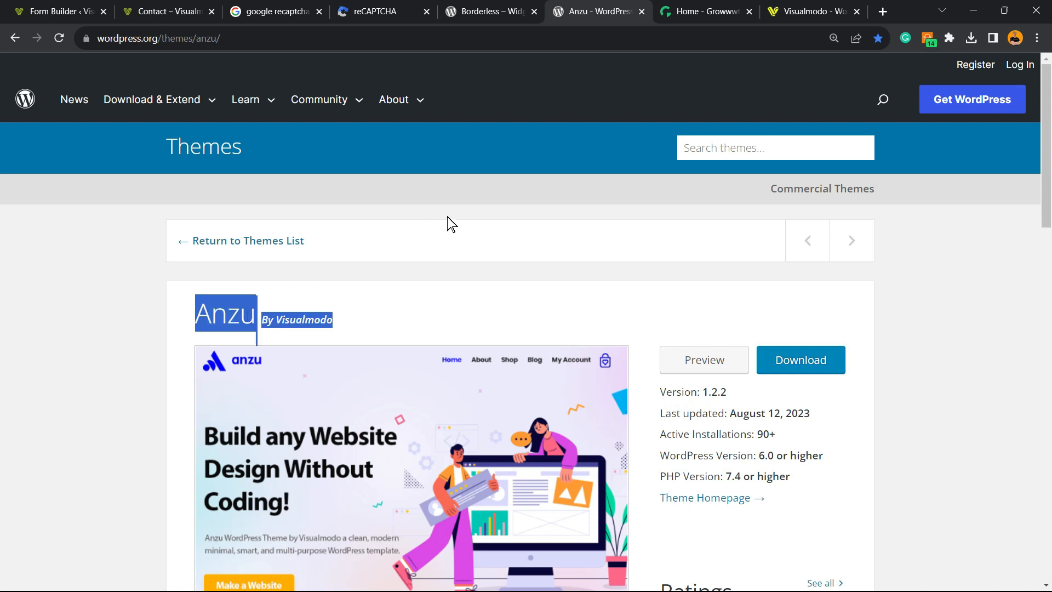
{"action": "left_click", "coordinate": [701, 11]}
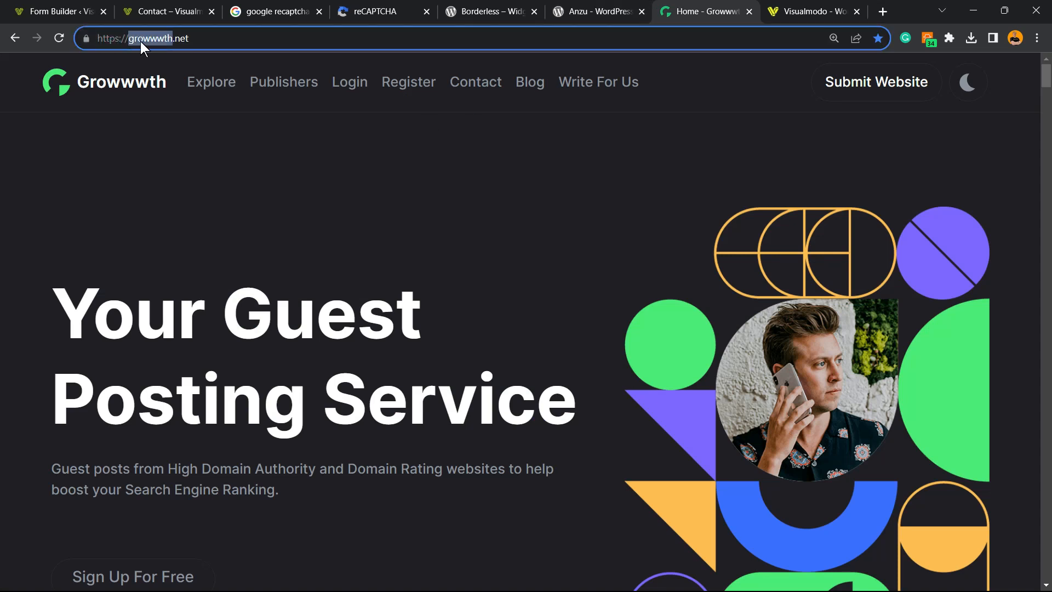
{"action": "mouse_move", "coordinate": [211, 227]}
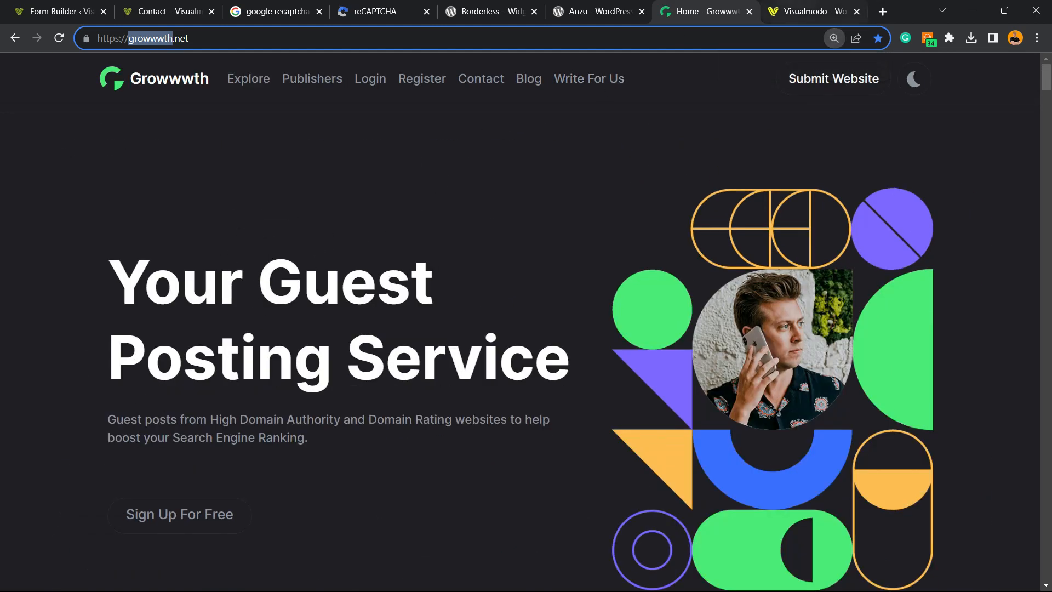
Browse the Visualmodo Templates Library, scrolling past designs such as Saas Company, Yoga and Pianist.
{"action": "left_click", "coordinate": [812, 11]}
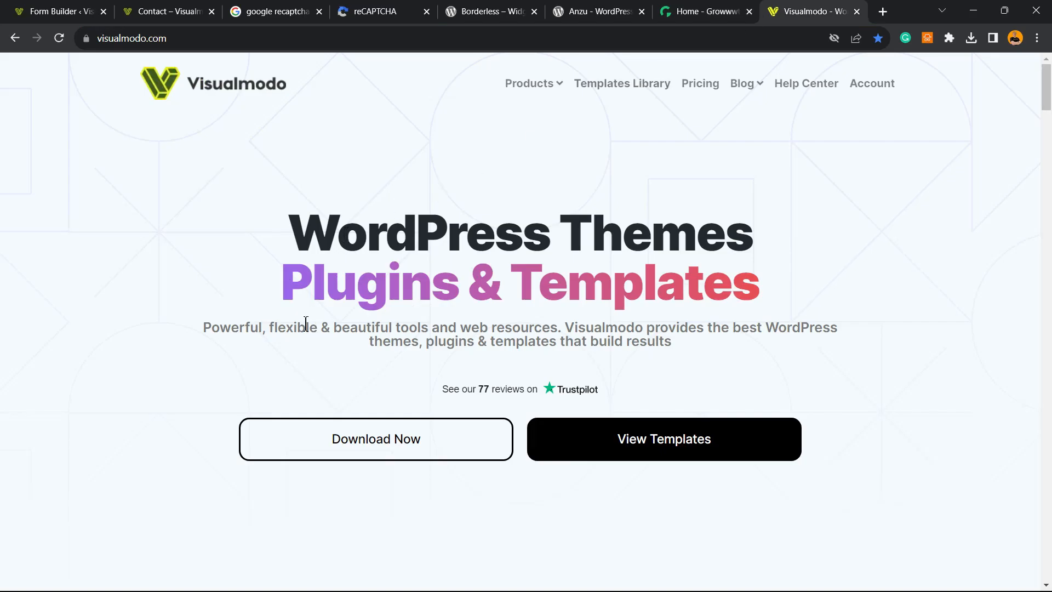
{"action": "left_click", "coordinate": [620, 83]}
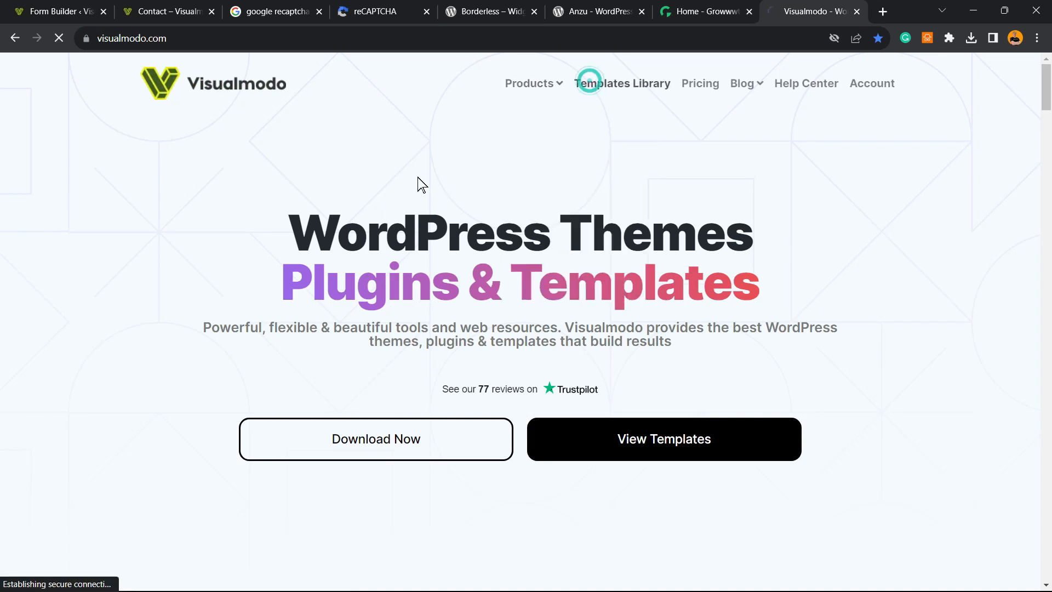
{"action": "left_click", "coordinate": [621, 82]}
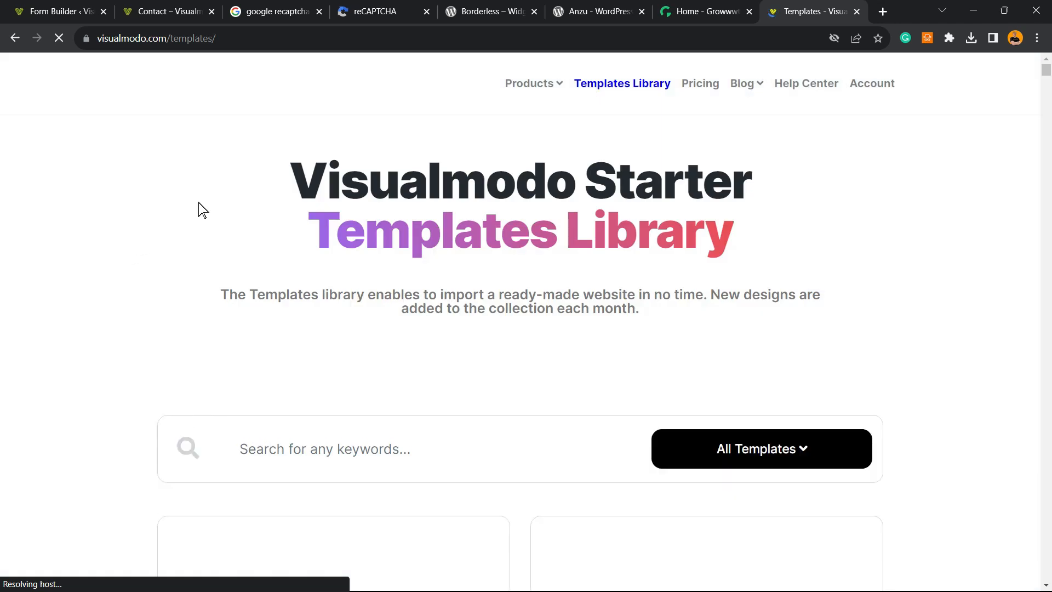
{"action": "scroll", "scroll_direction": "down", "scroll_amount": 3}
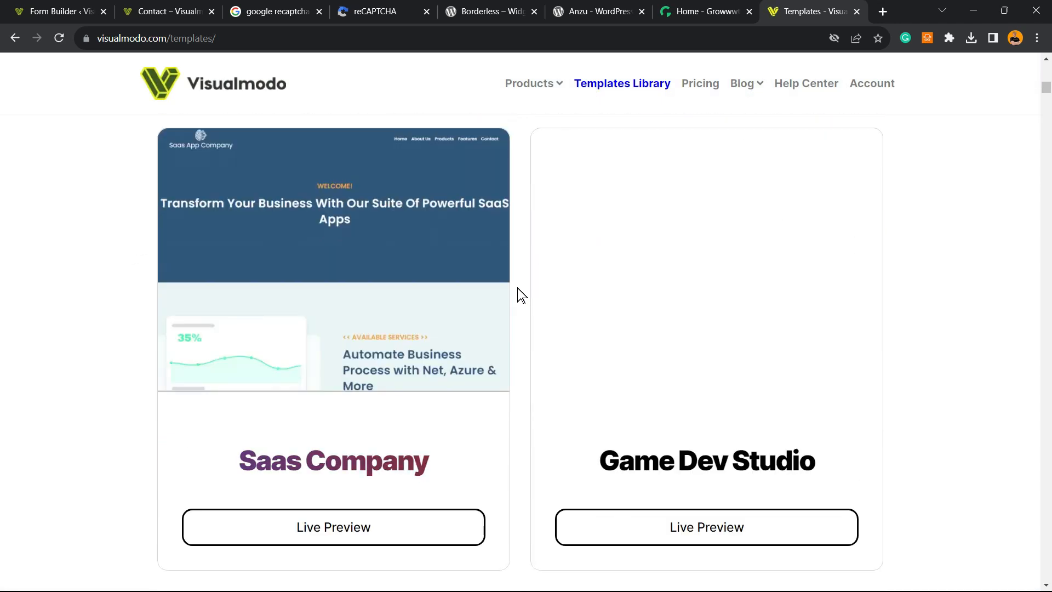
{"action": "scroll", "scroll_direction": "down", "scroll_amount": 3}
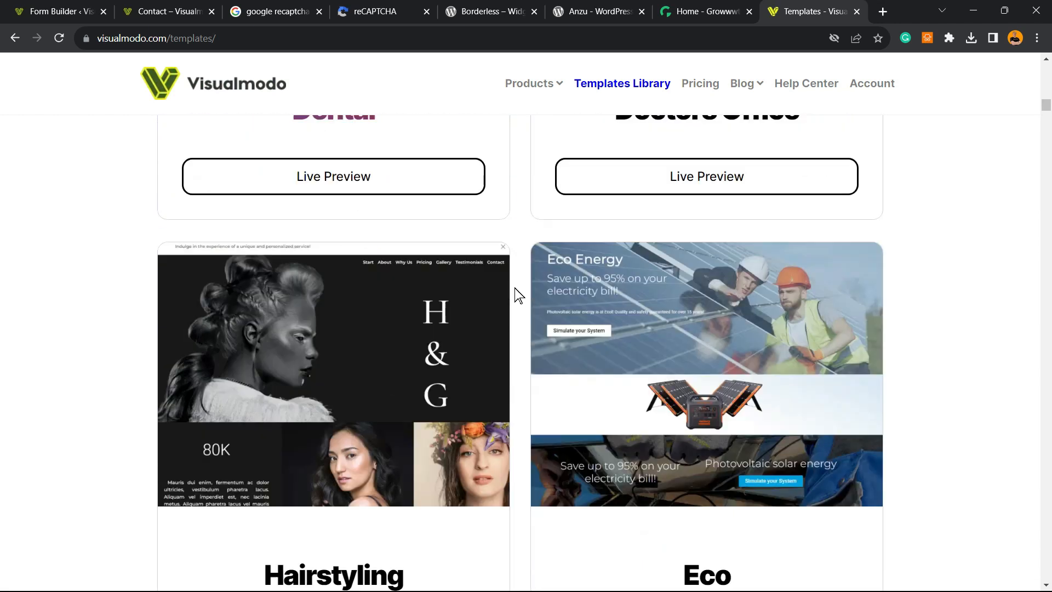
{"action": "scroll", "scroll_direction": "down", "scroll_amount": 3}
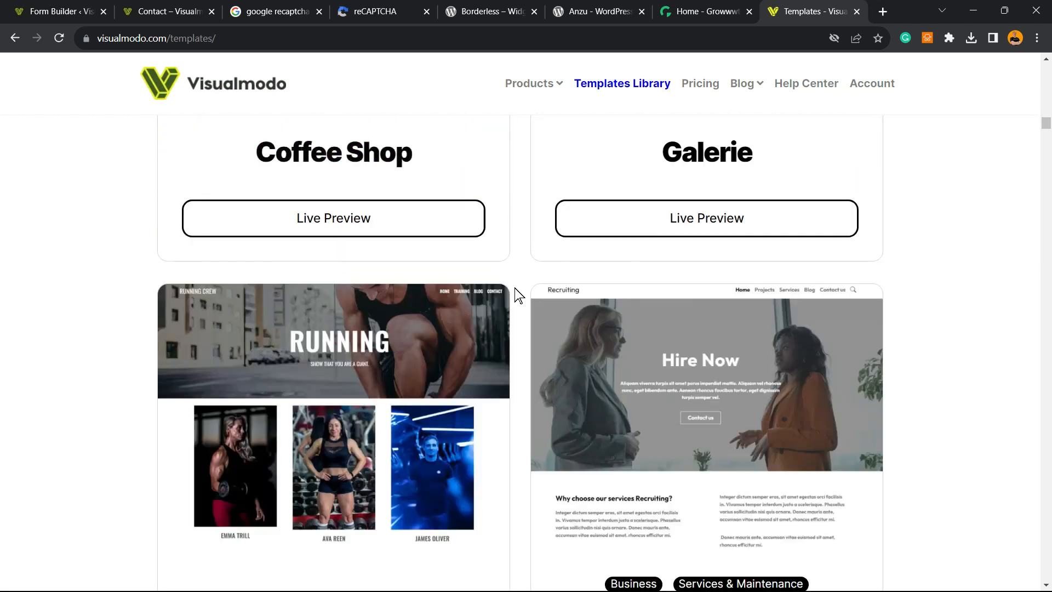
{"action": "scroll", "scroll_direction": "down", "scroll_amount": 3}
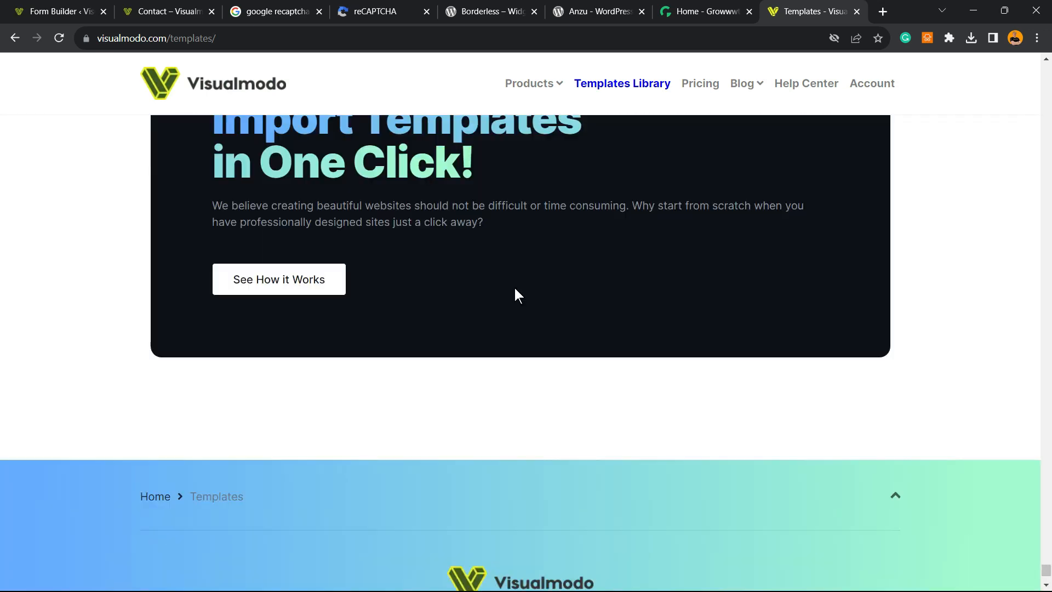
{"action": "scroll", "scroll_direction": "down", "scroll_amount": 3}
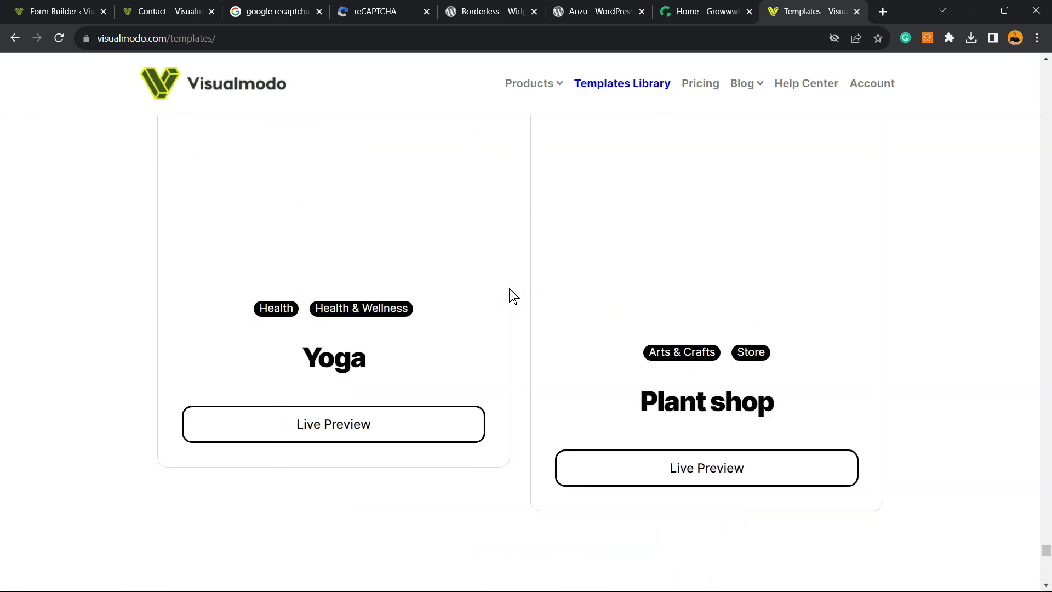
{"action": "scroll", "scroll_direction": "down", "scroll_amount": 3}
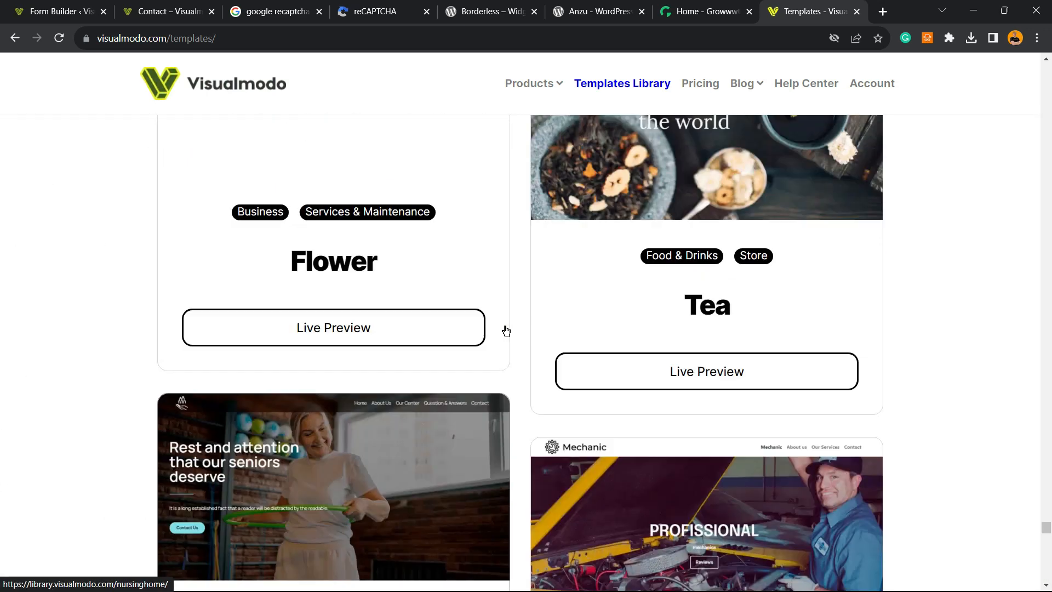
{"action": "scroll", "scroll_direction": "down", "scroll_amount": 3}
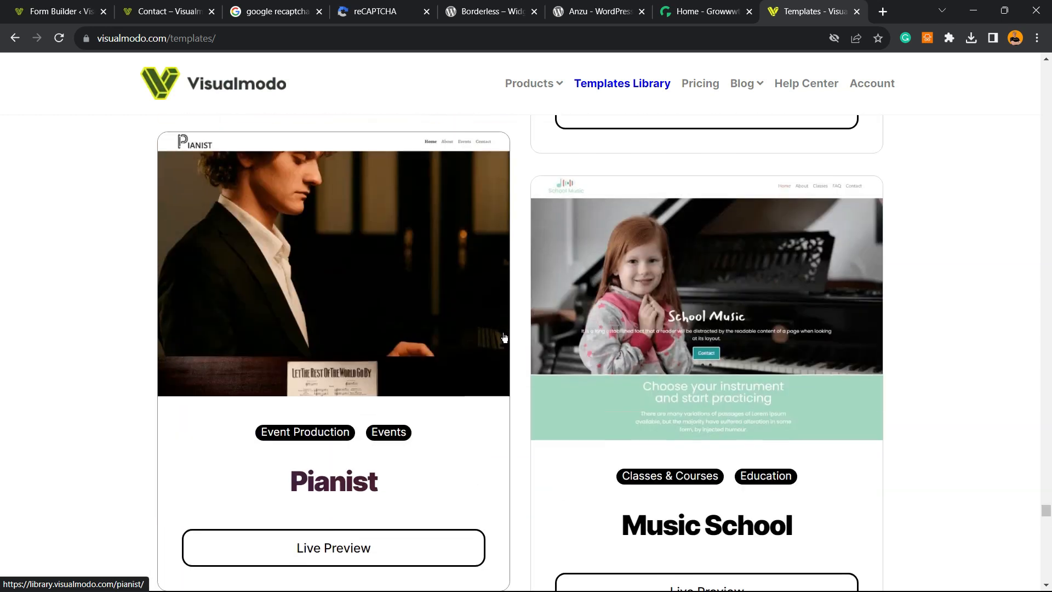
{"action": "scroll", "scroll_direction": "down", "scroll_amount": 3}
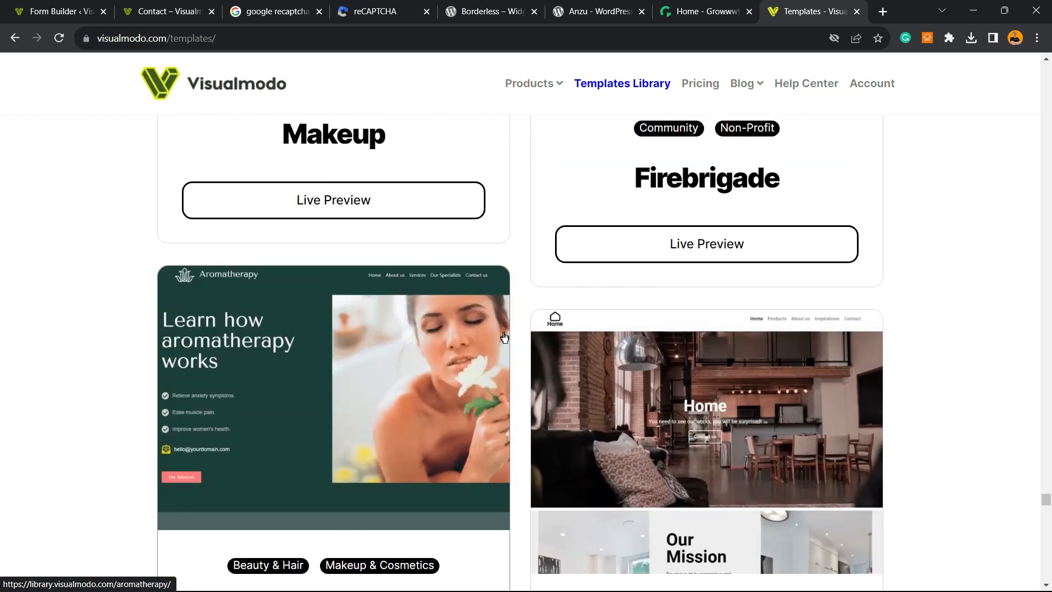